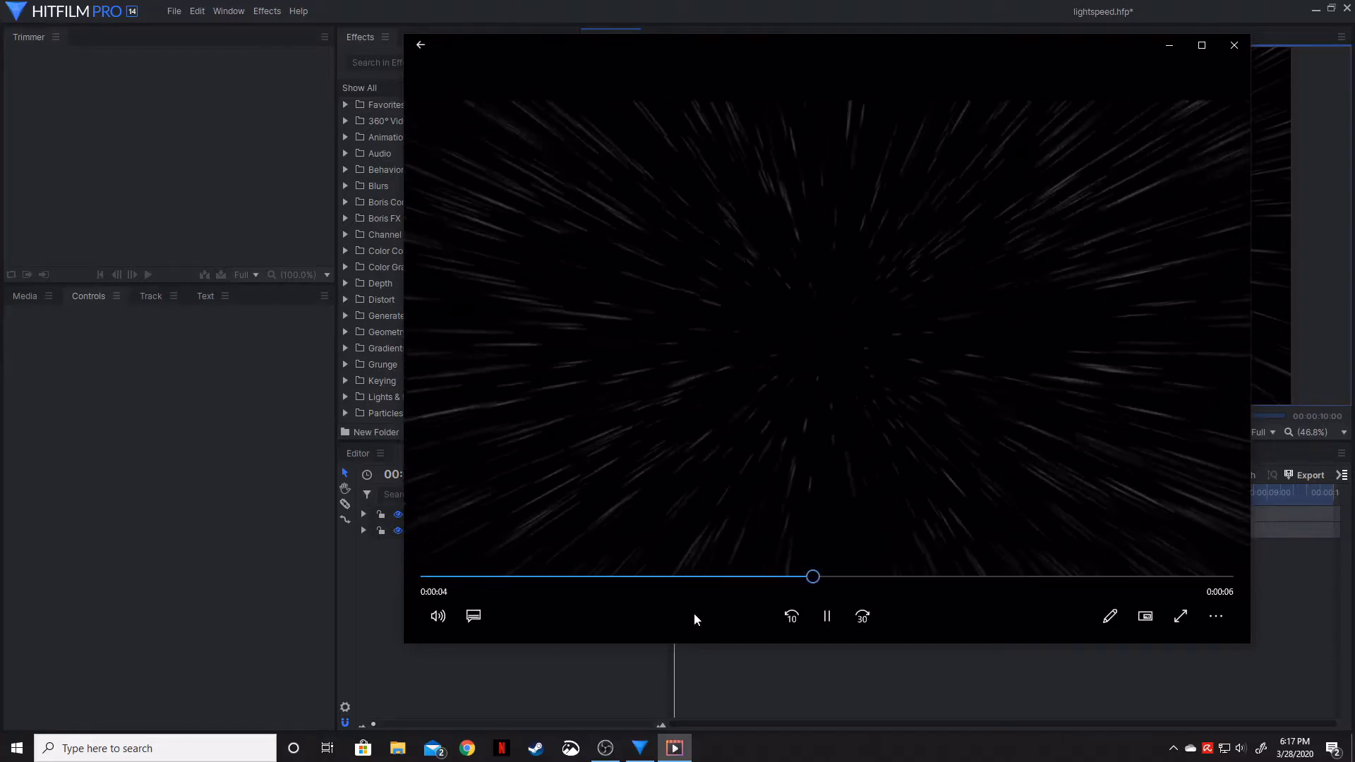
Step: Close the Lightspeed starfield preview player and switch to the new untitled project
{"action": "left_click", "coordinate": [825, 616]}
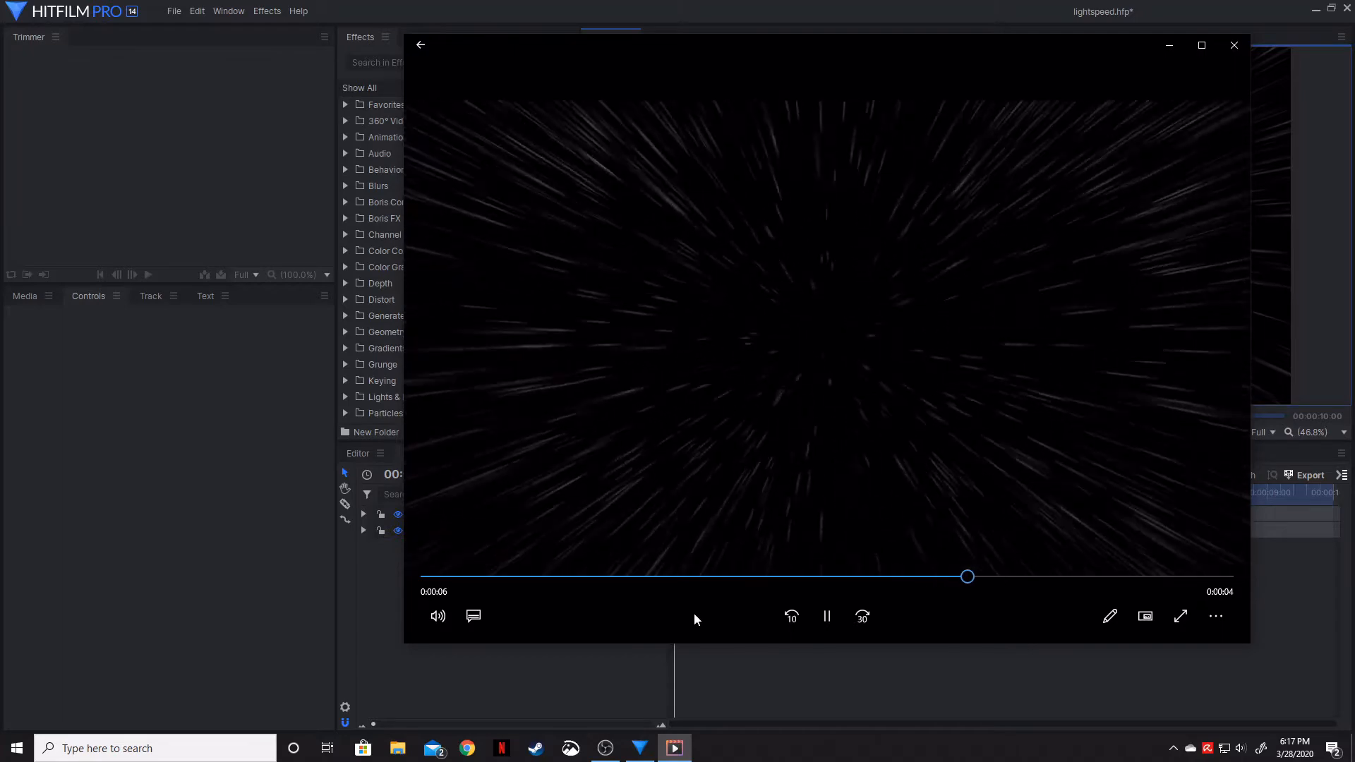
{"action": "left_click", "coordinate": [1234, 45]}
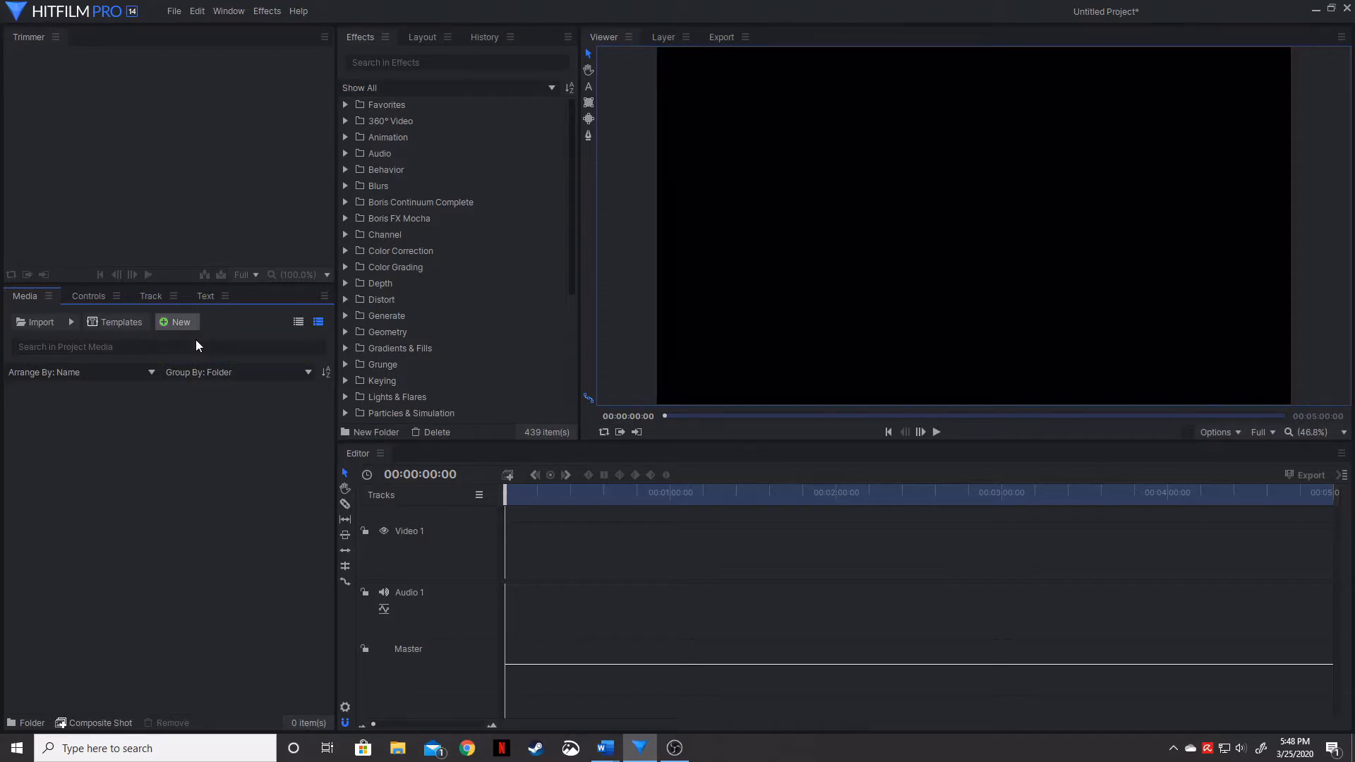
Step: Create a 30-second 1080p Full HD 60 fps composite shot named 'Lightspeed'
{"action": "left_click", "coordinate": [99, 723]}
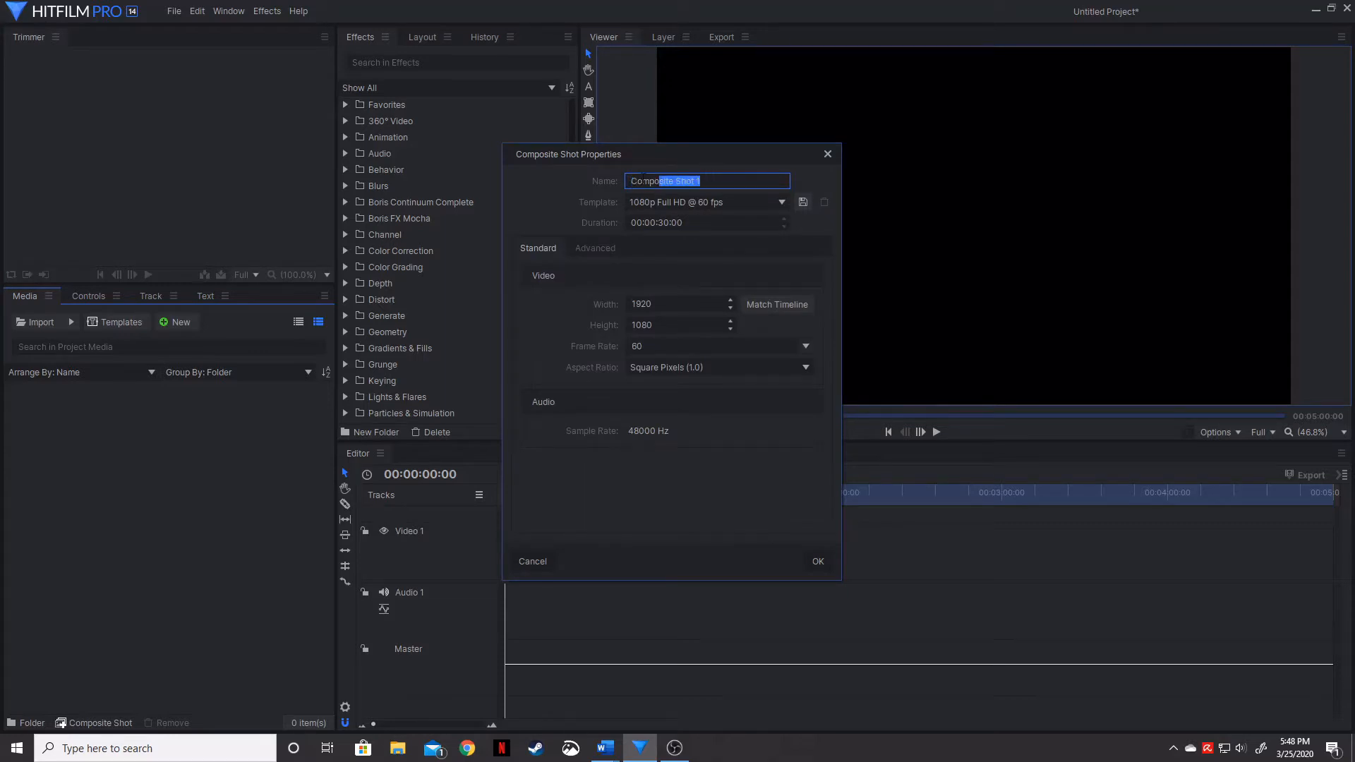
{"action": "type", "text": "Lightspeed"}
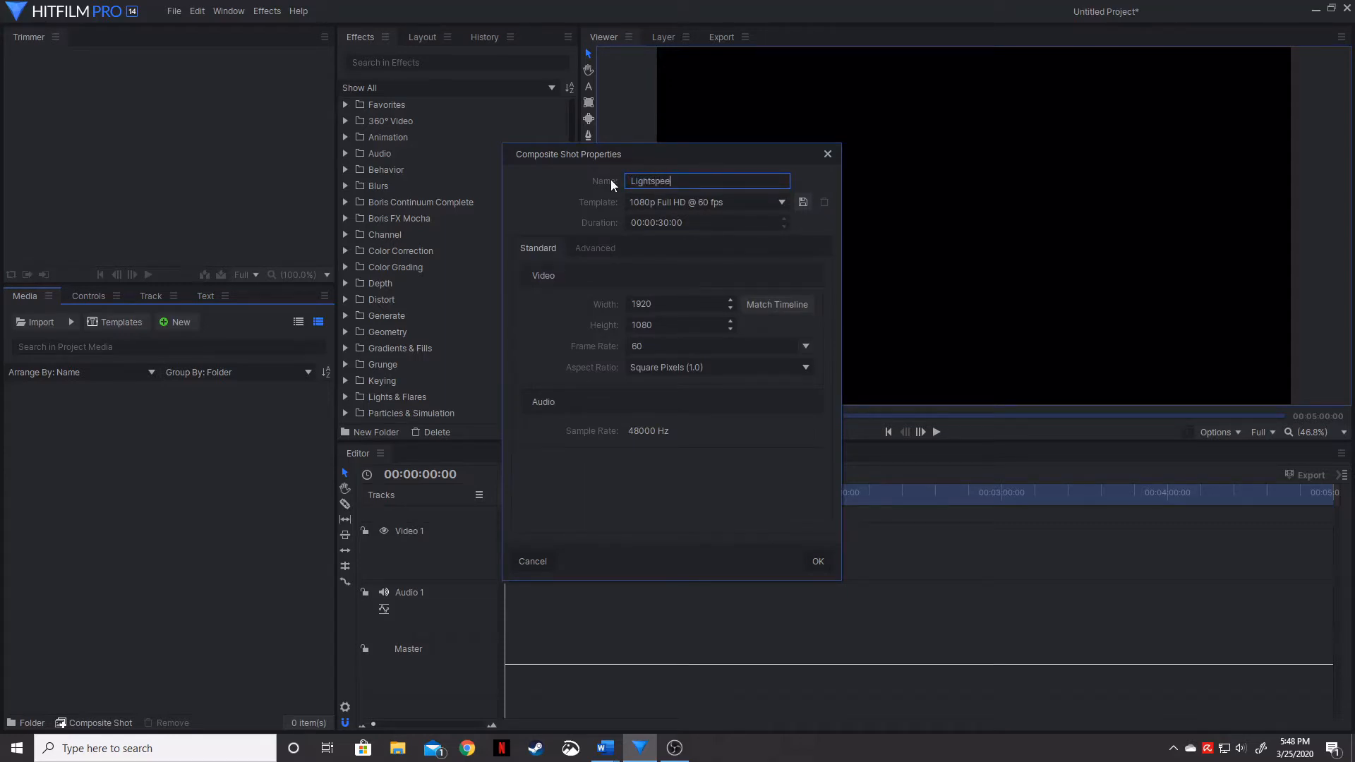
{"action": "left_click", "coordinate": [815, 561]}
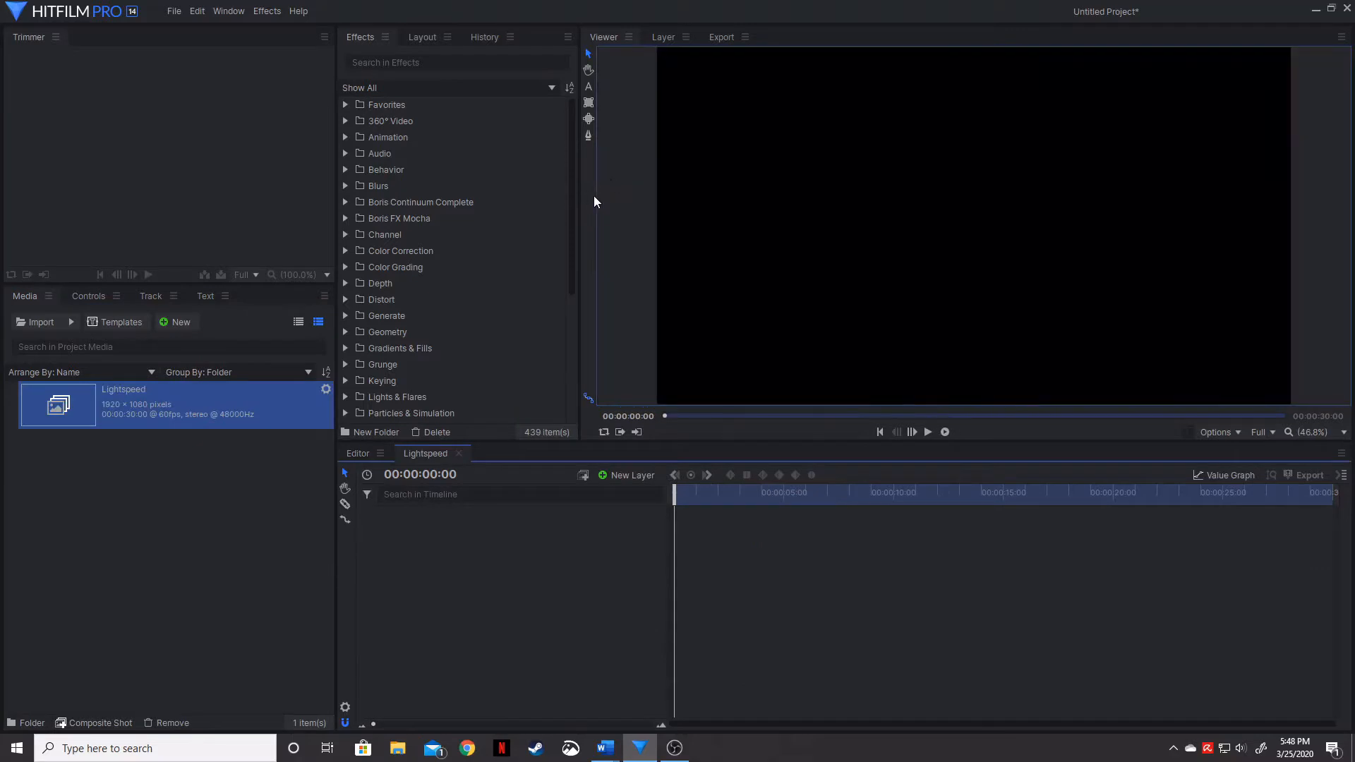
{"action": "mouse_move", "coordinate": [571, 555]}
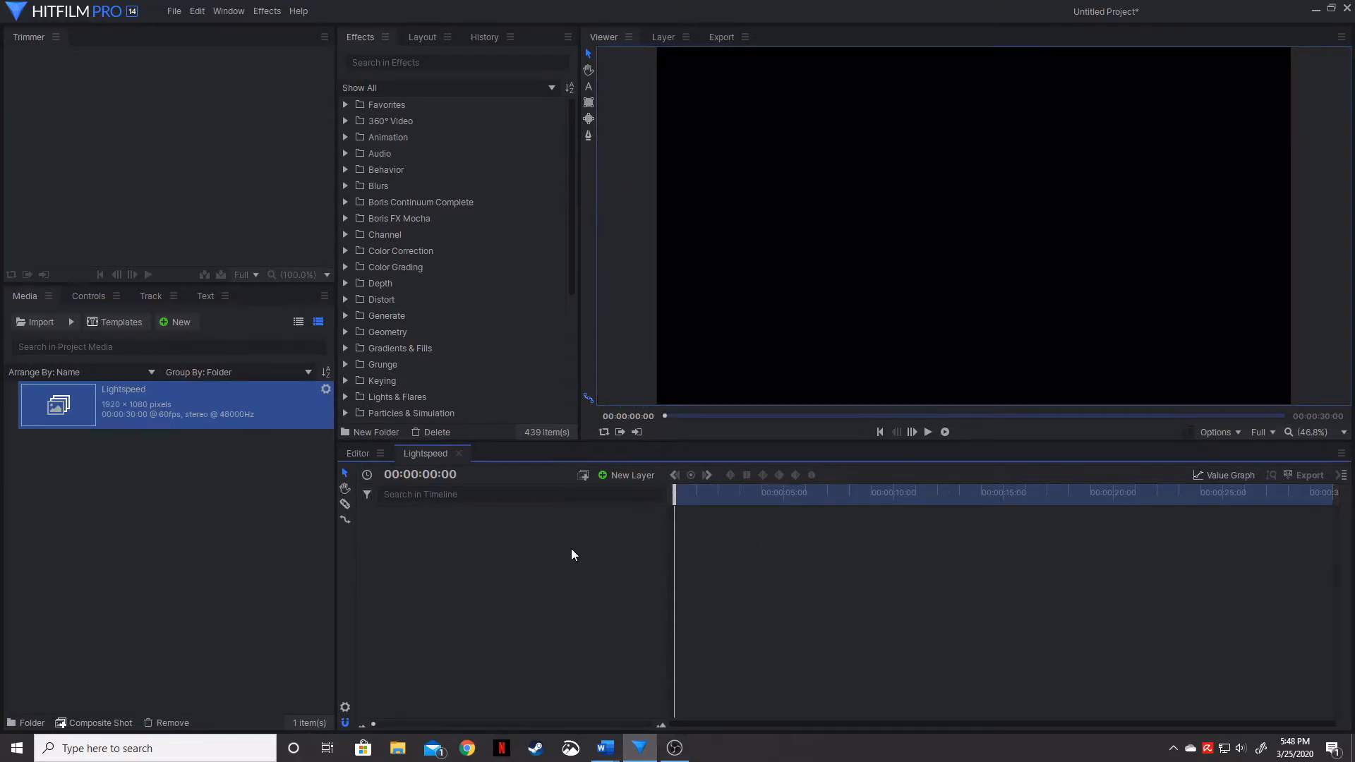
{"action": "mouse_move", "coordinate": [555, 560]}
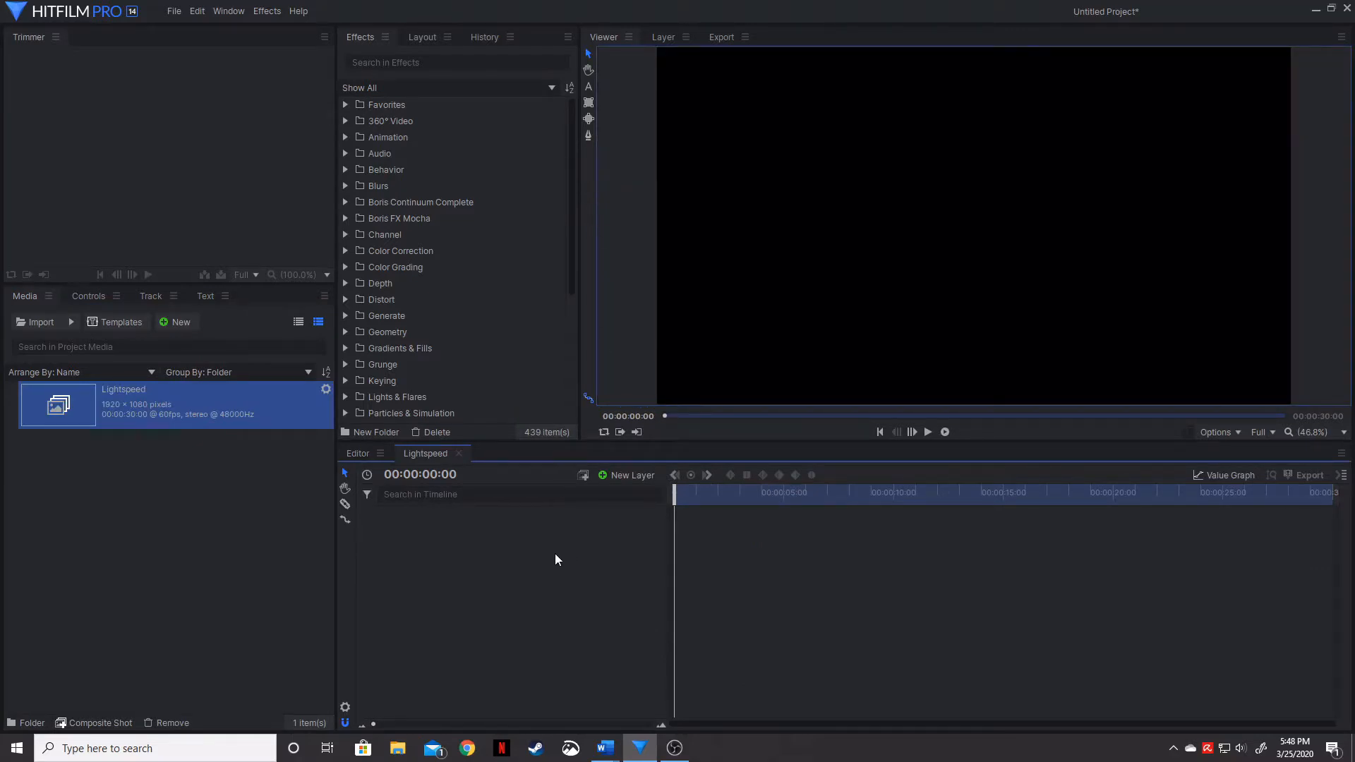
{"action": "mouse_move", "coordinate": [554, 563]}
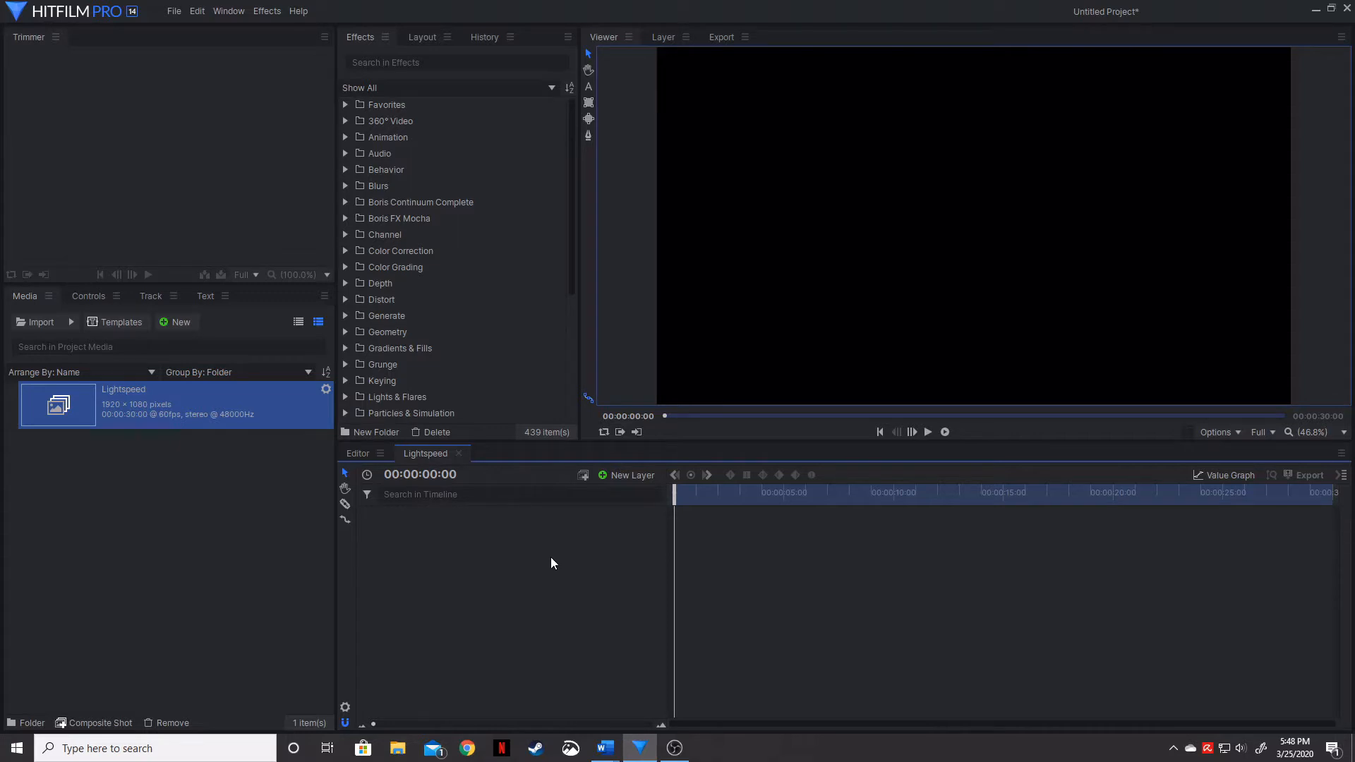
{"action": "mouse_move", "coordinate": [455, 332]}
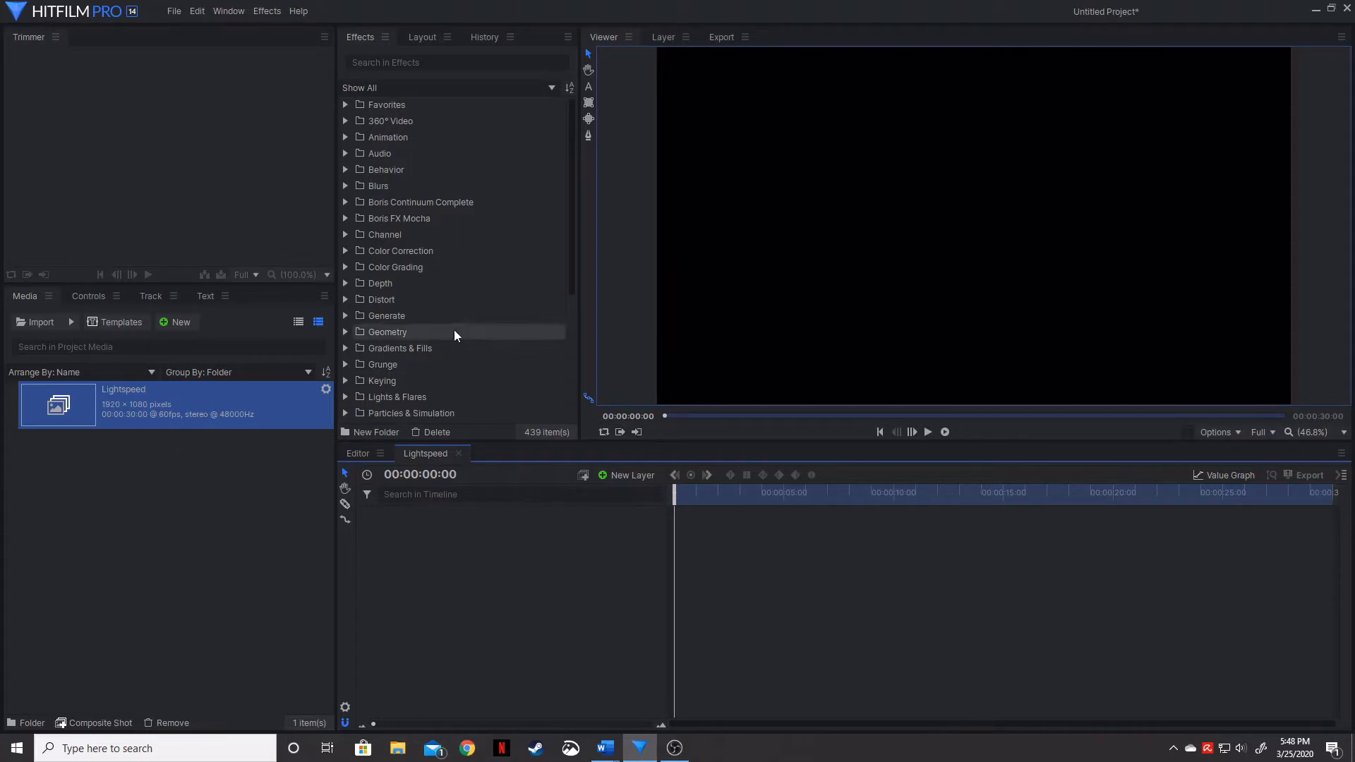
{"action": "scroll", "scroll_direction": "down", "scroll_amount": 3}
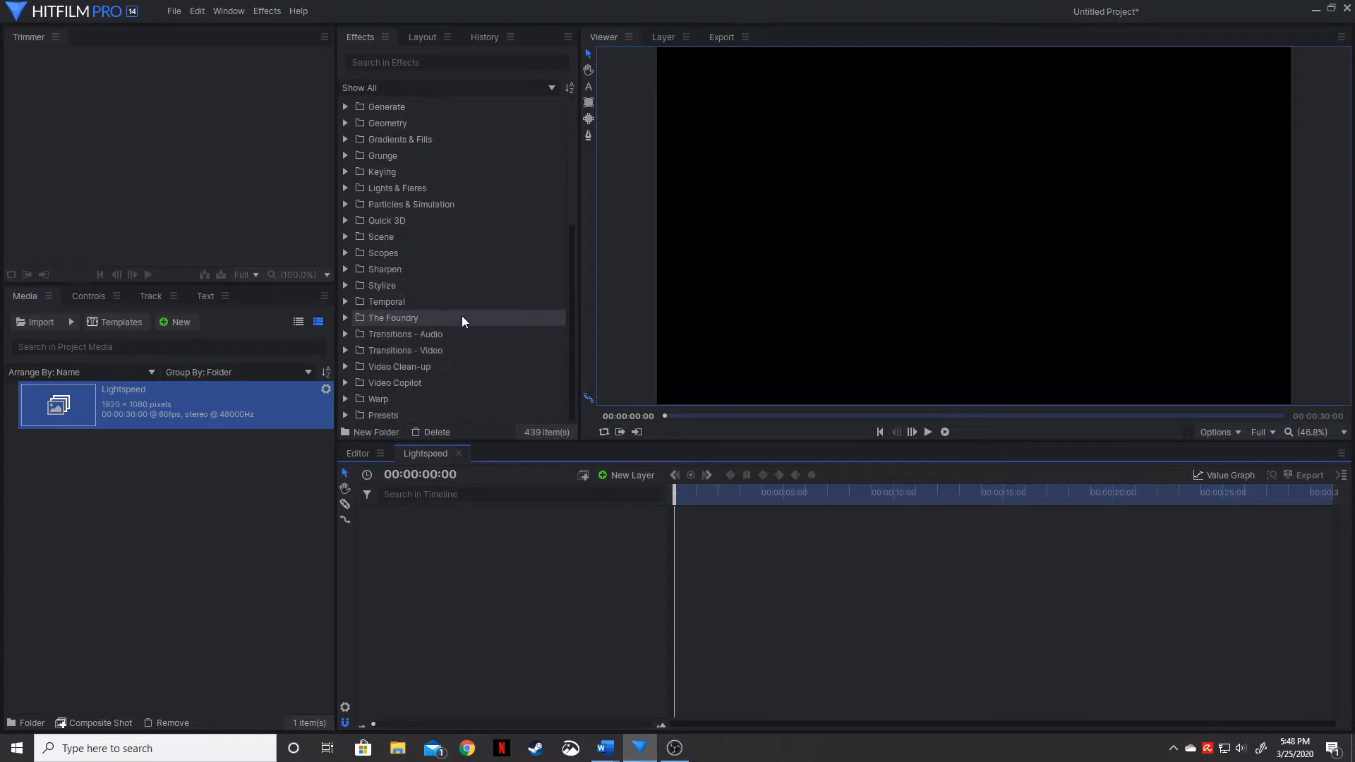
{"action": "scroll", "scroll_direction": "up", "scroll_amount": 3}
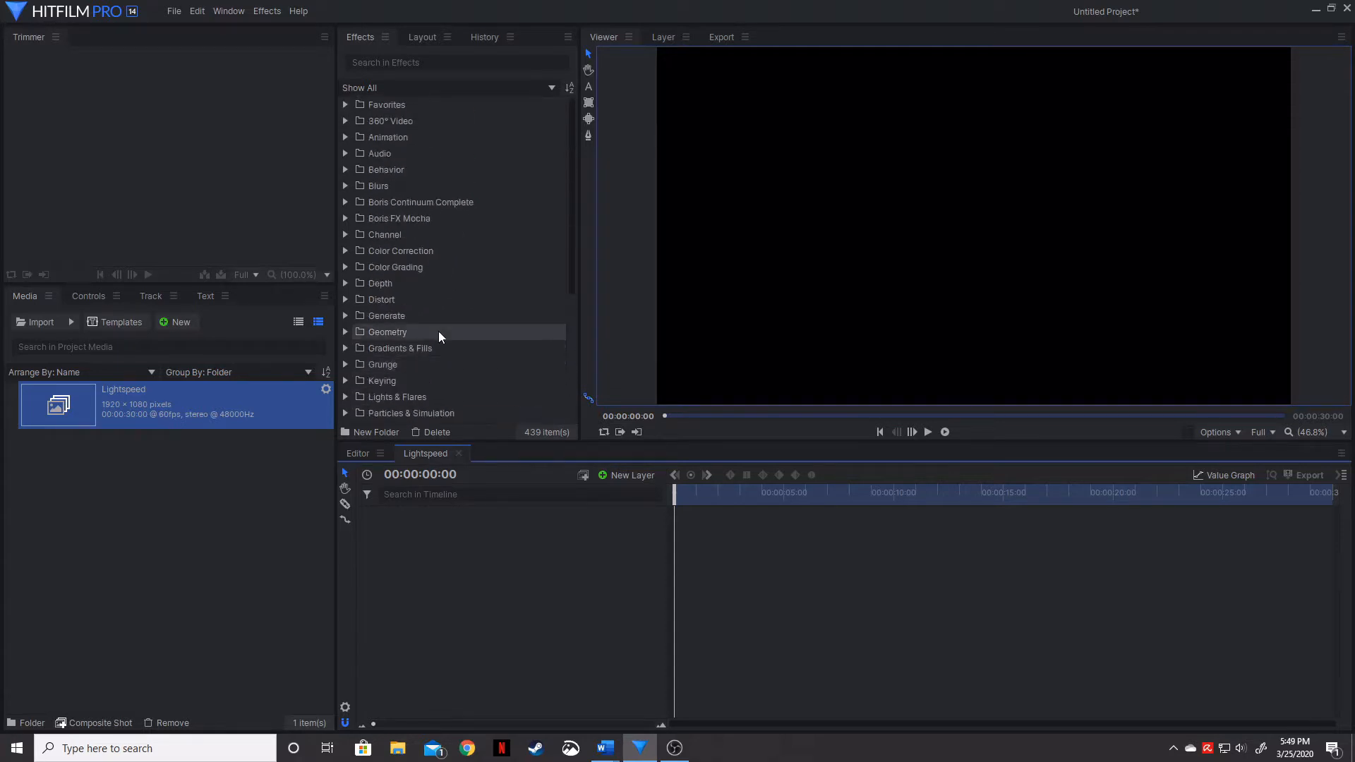
{"action": "mouse_move", "coordinate": [438, 316]}
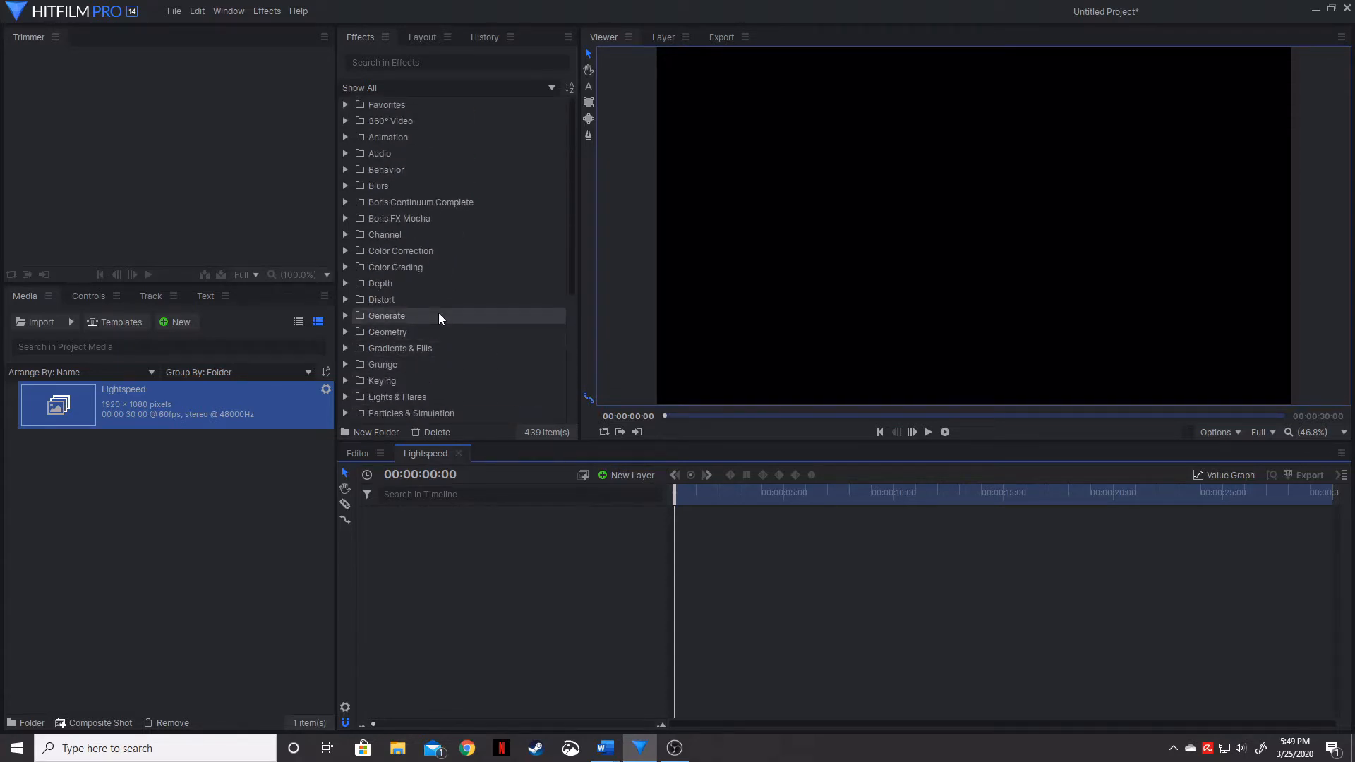
{"action": "mouse_move", "coordinate": [492, 562]}
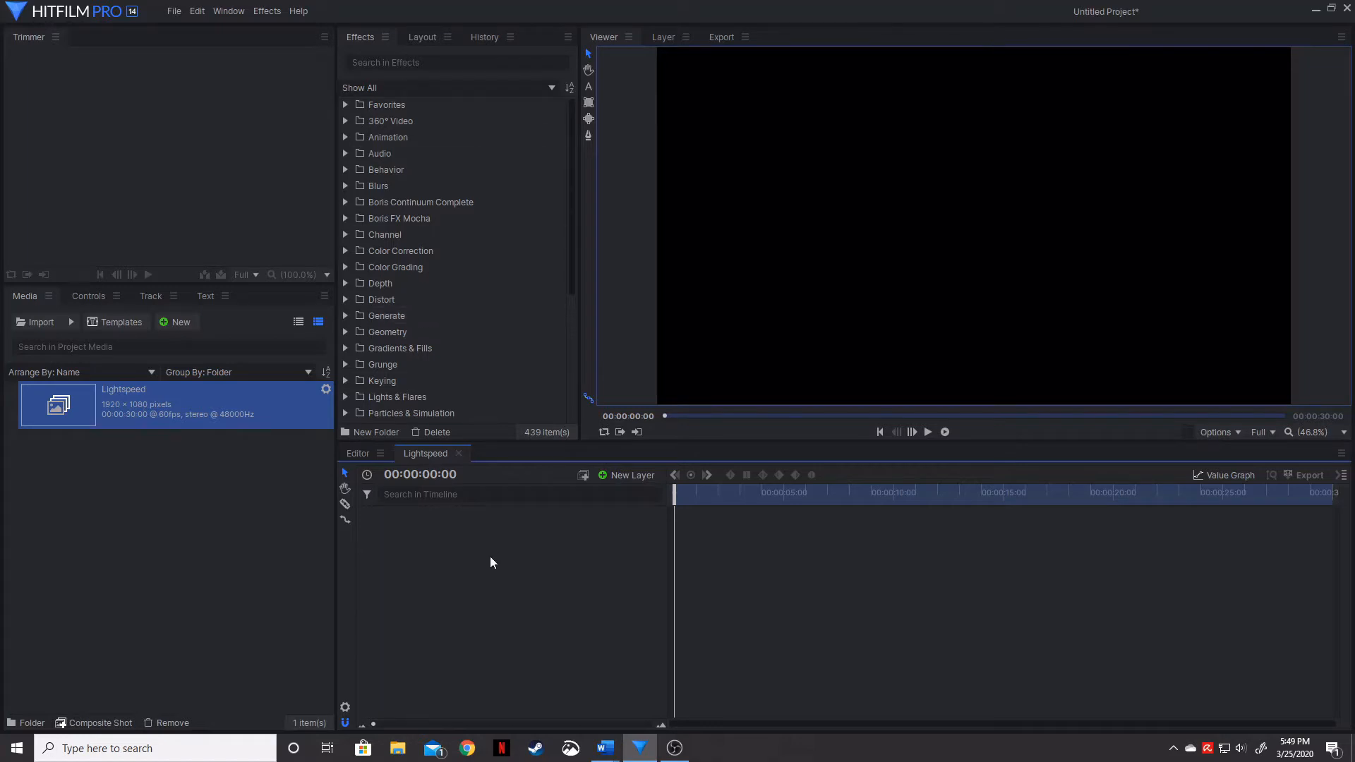
Step: Search effects for 'rain', add Quick 3D Rain as a layer, and preview it
{"action": "left_click", "coordinate": [457, 62]}
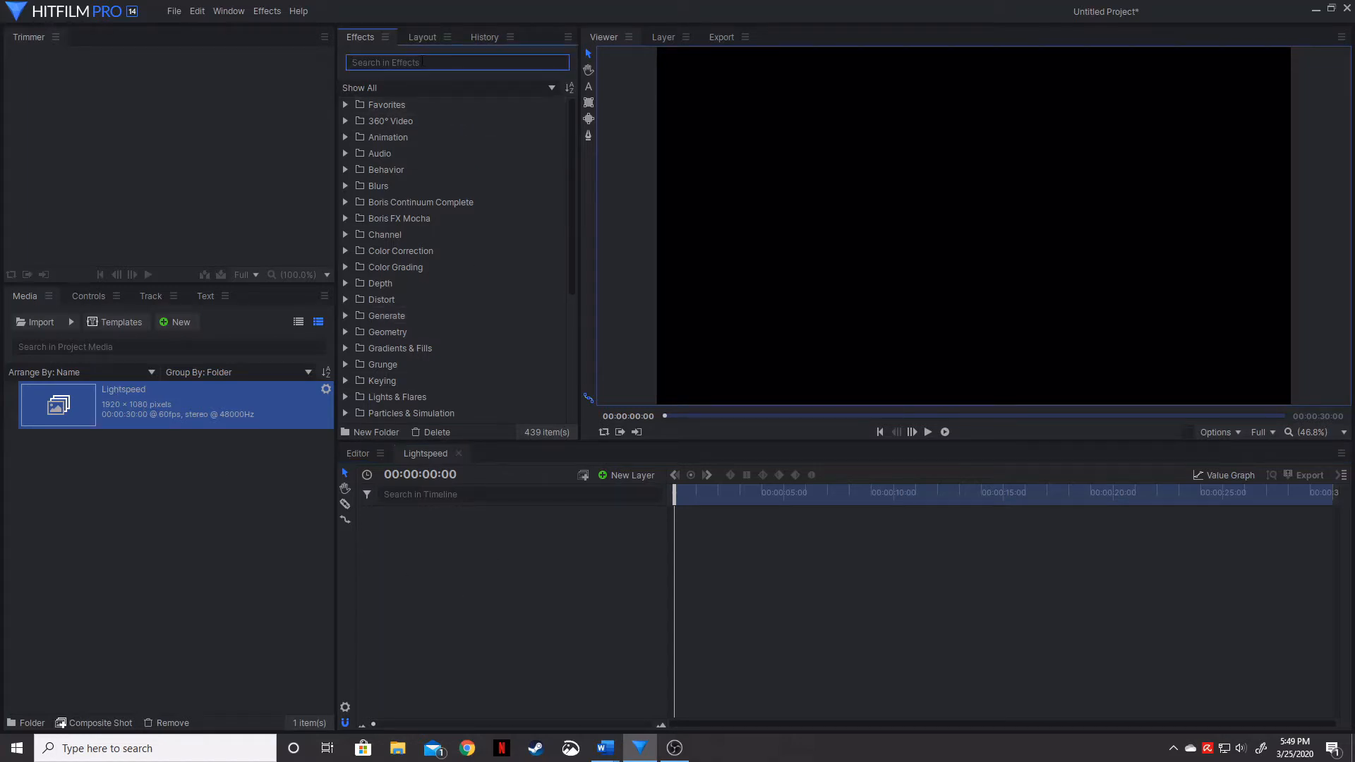
{"action": "type", "text": "rain"}
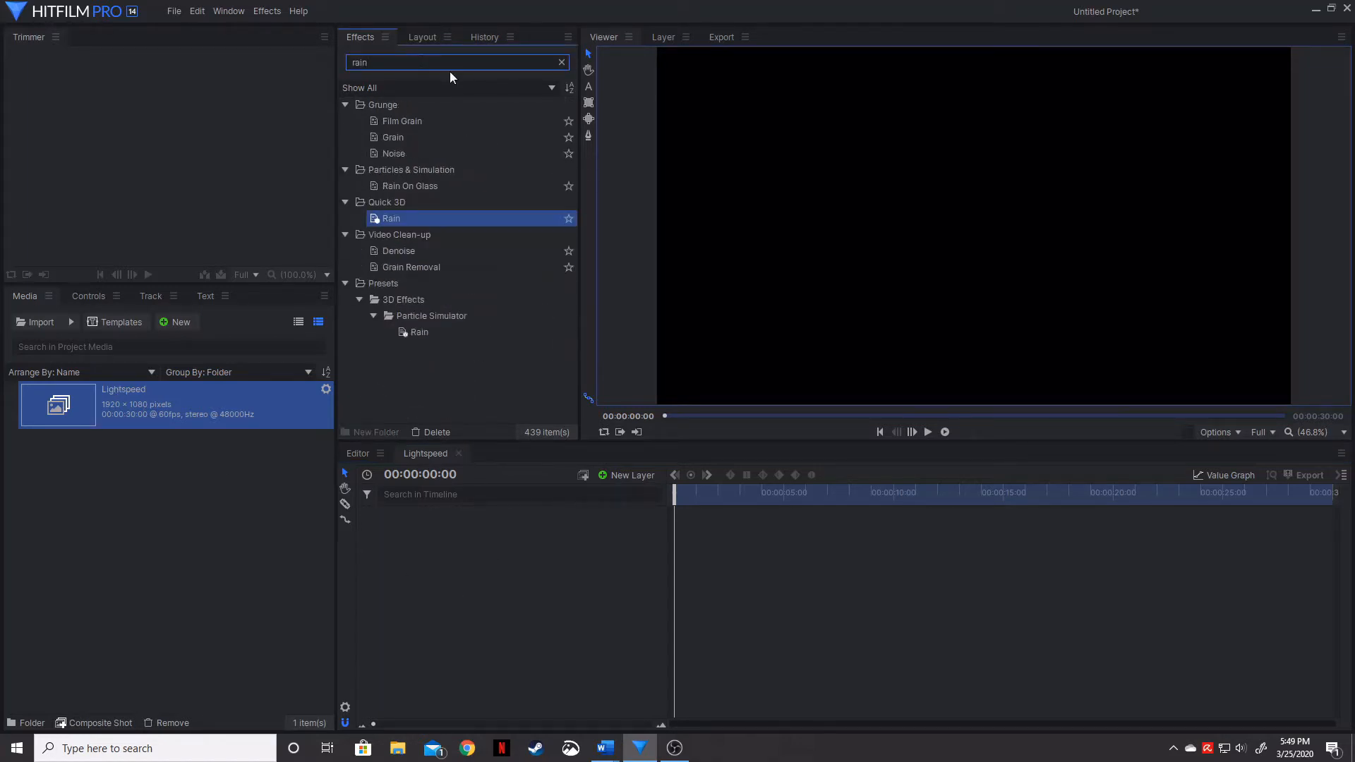
{"action": "double_click", "coordinate": [391, 218]}
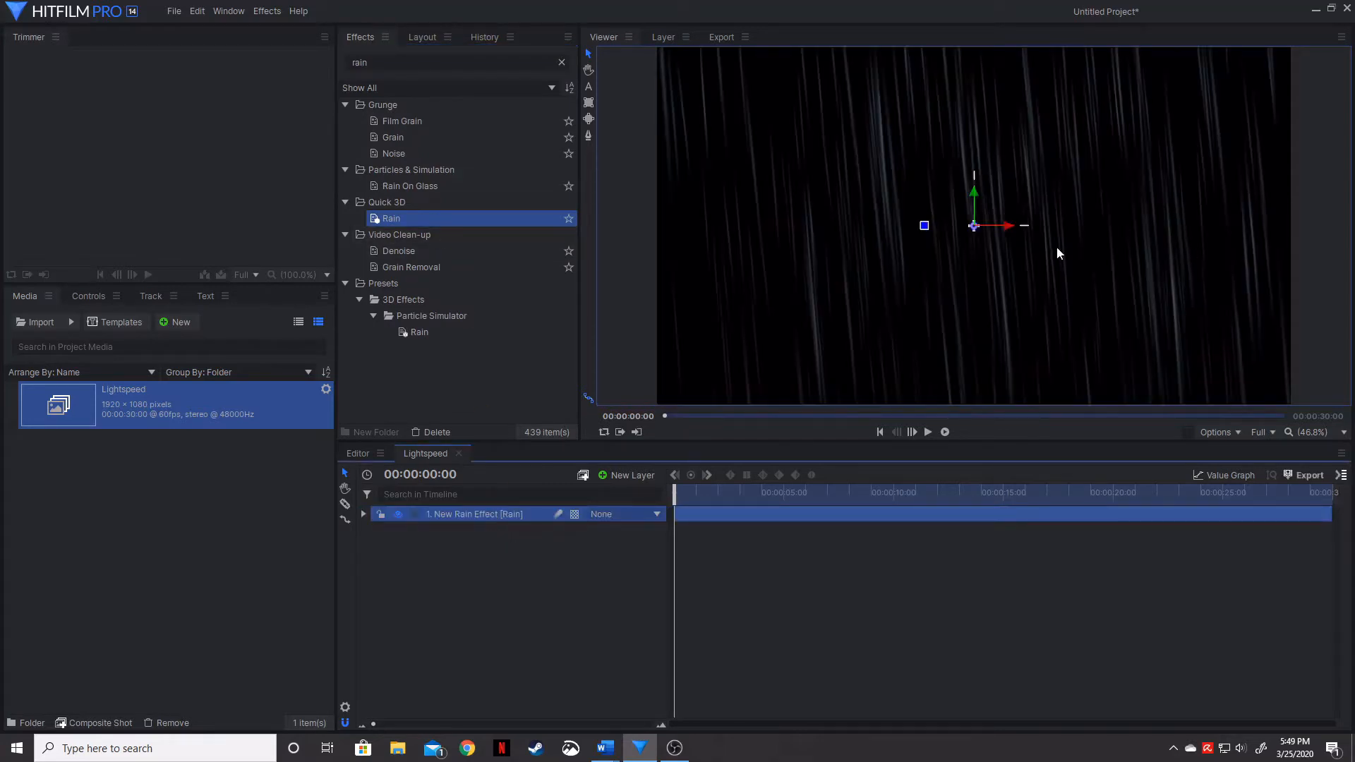
{"action": "mouse_move", "coordinate": [925, 441]}
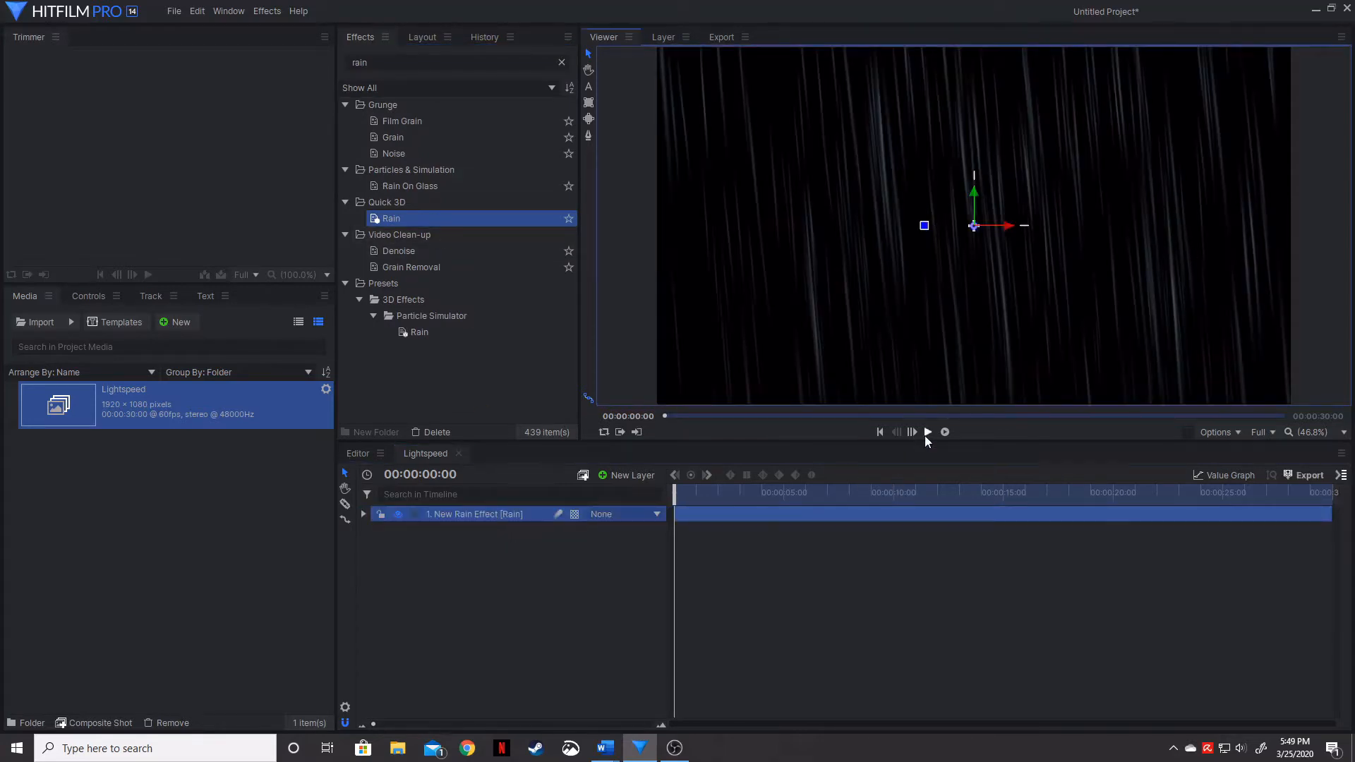
{"action": "left_click", "coordinate": [927, 432]}
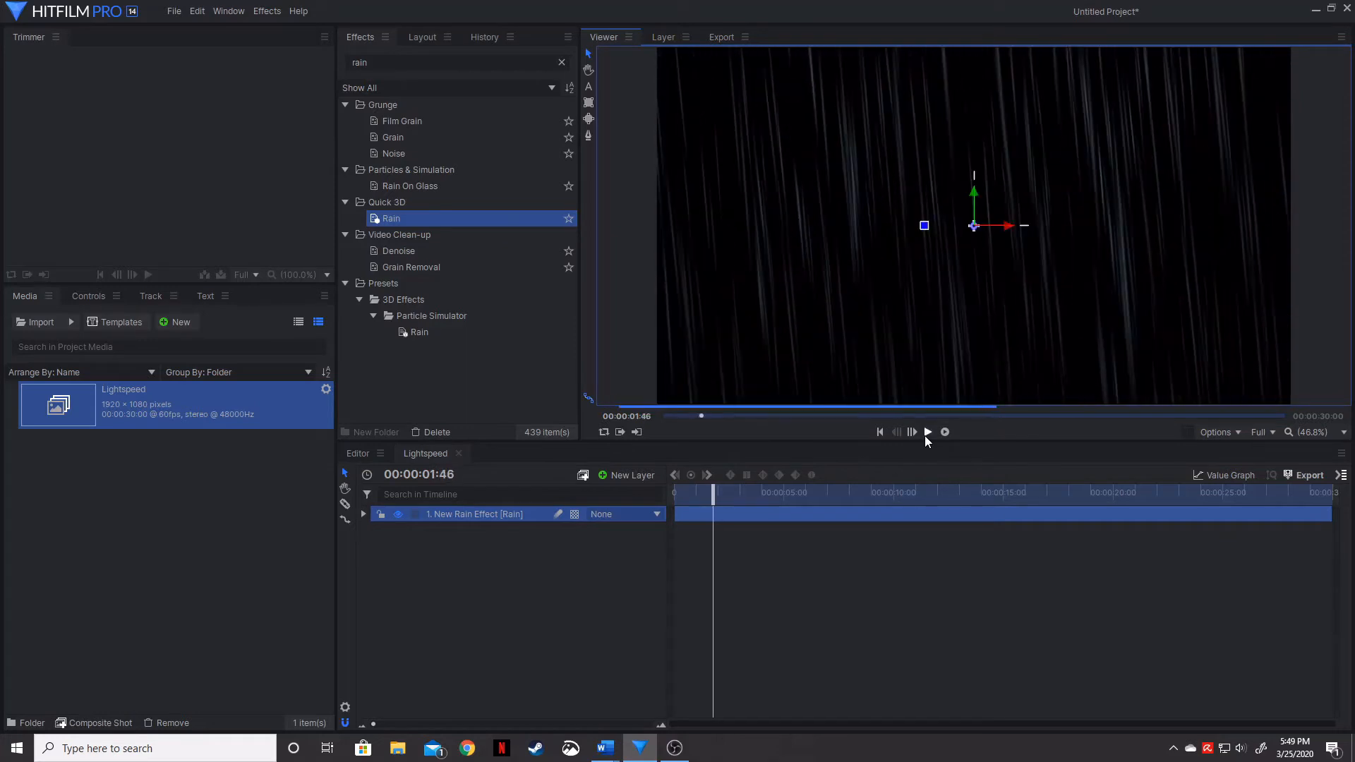
{"action": "left_click", "coordinate": [880, 432]}
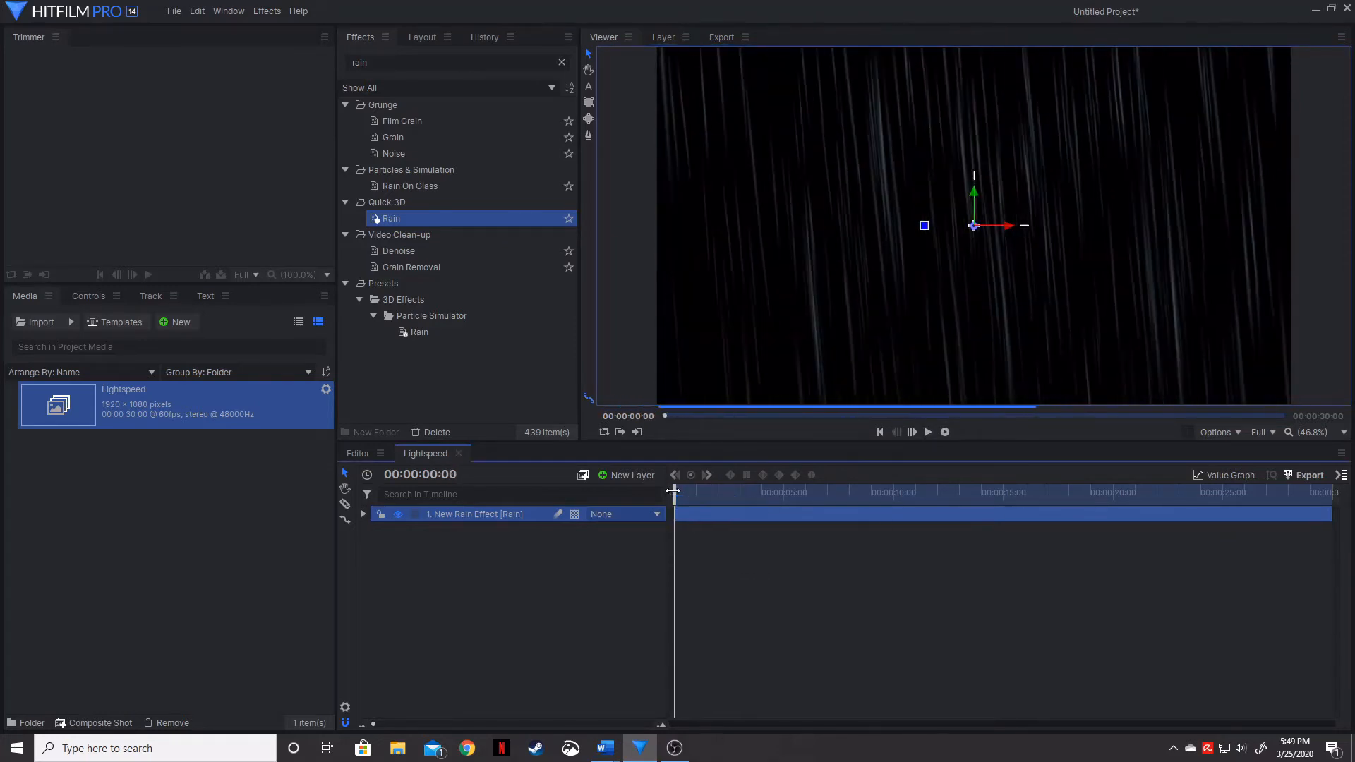
{"action": "mouse_move", "coordinate": [1001, 276]}
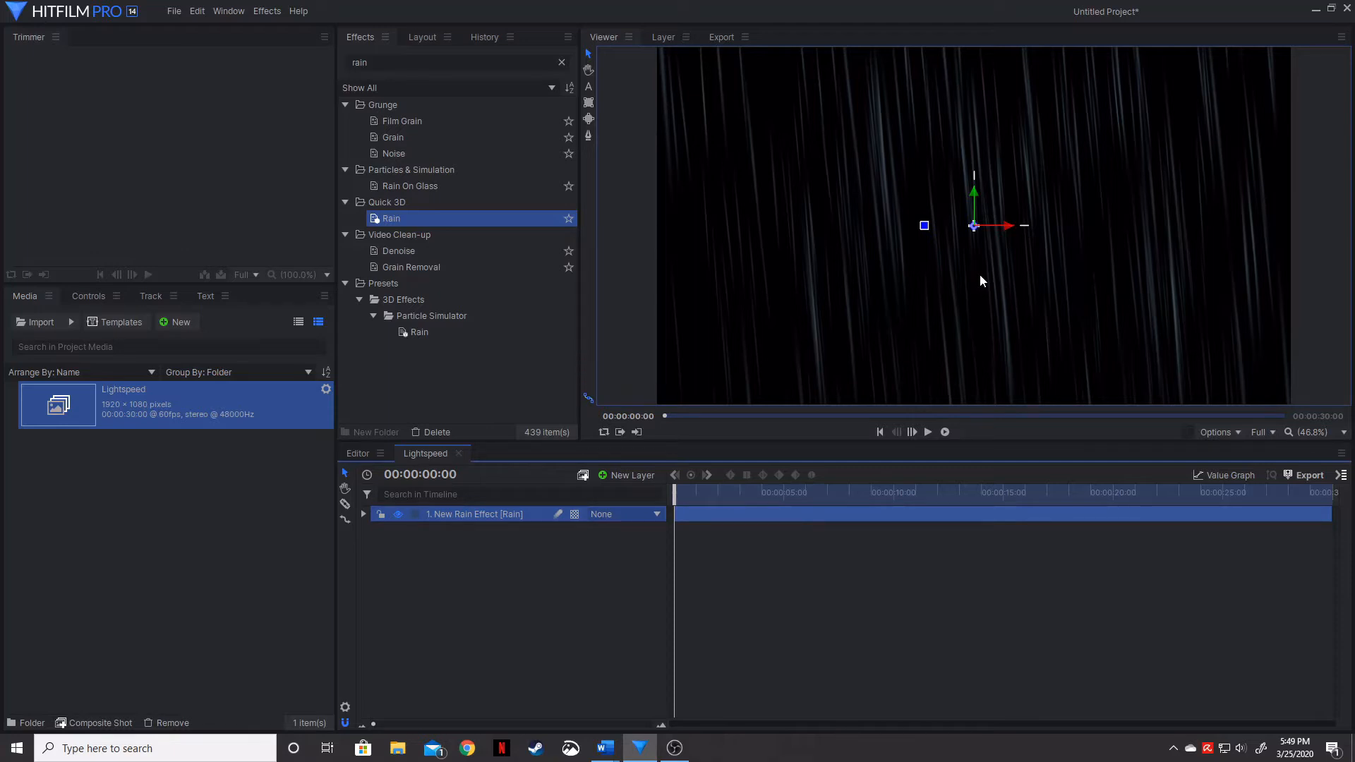
{"action": "mouse_move", "coordinate": [977, 269]}
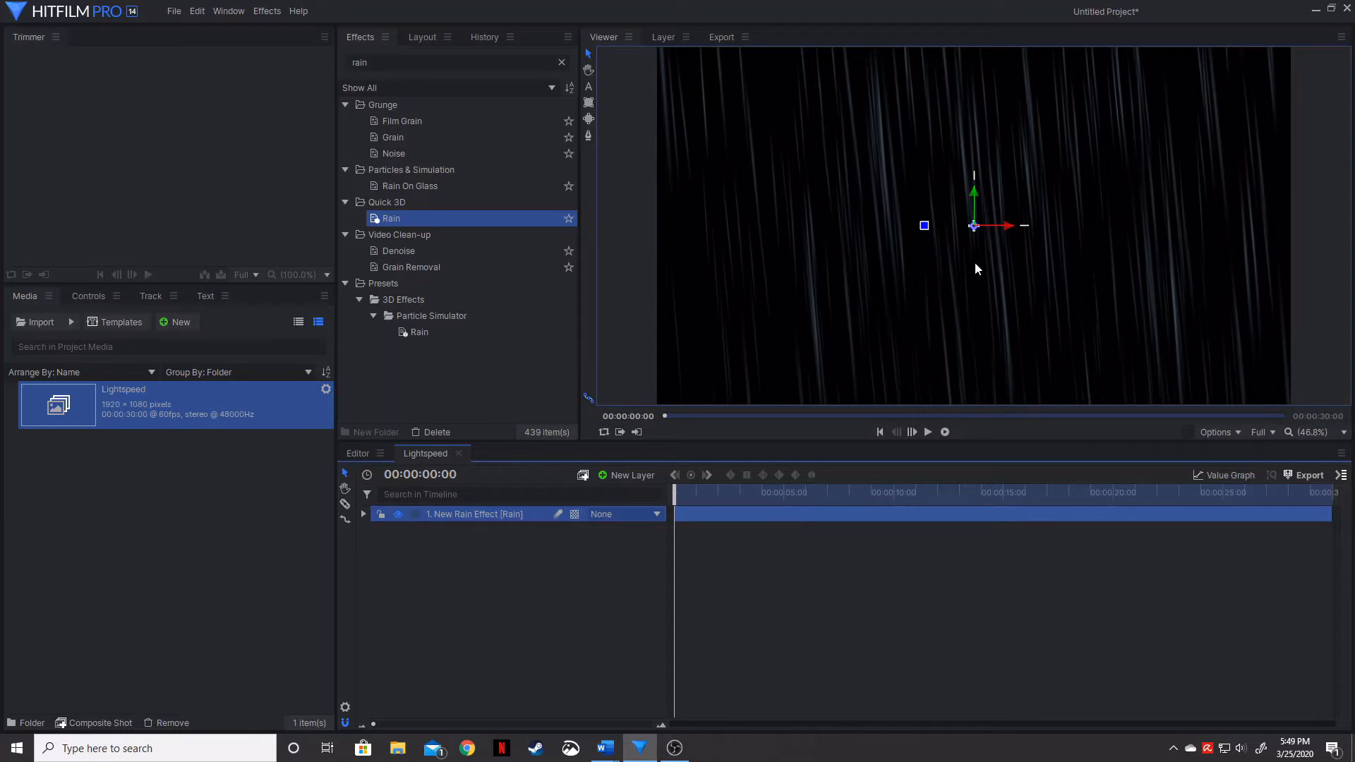
{"action": "mouse_move", "coordinate": [974, 263]}
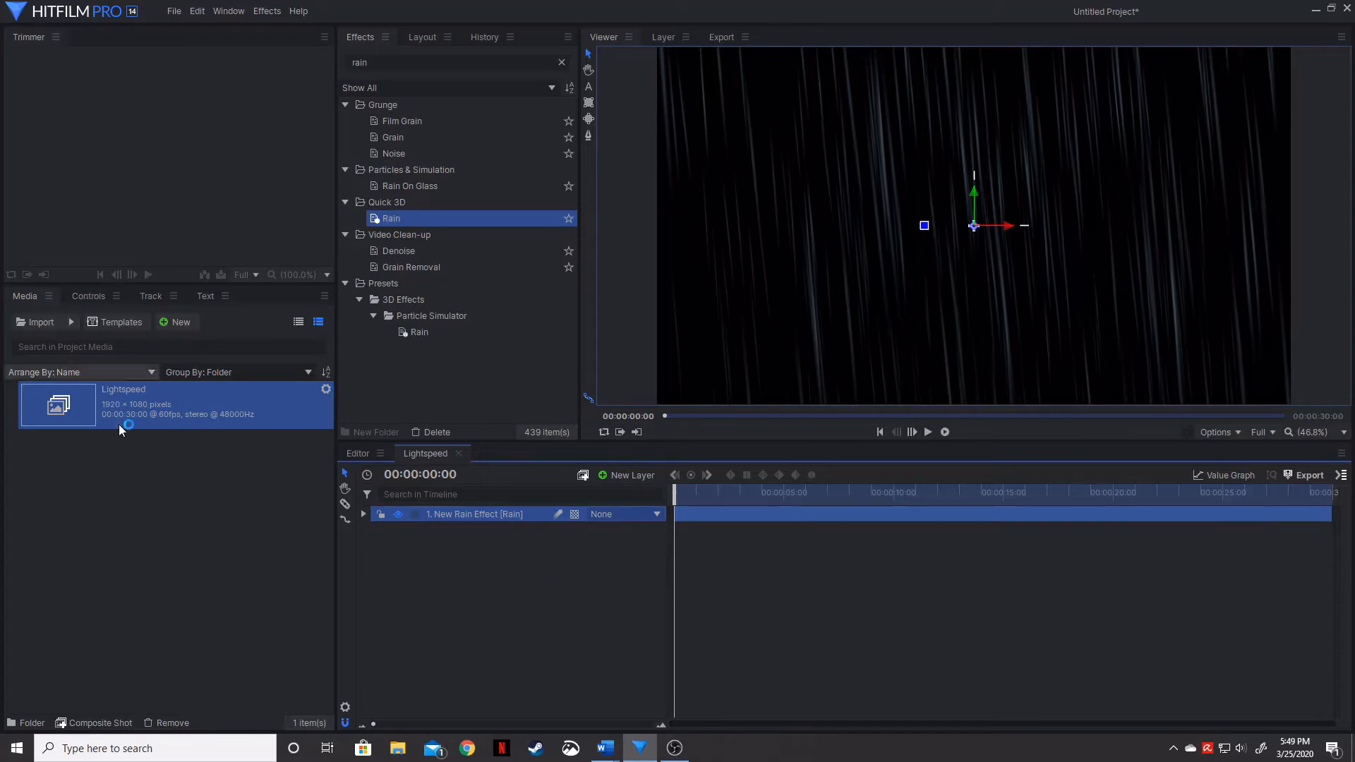
Step: Set the Rain layer's Orientation X to 90° and preview the radiating streaks
{"action": "left_click", "coordinate": [87, 295]}
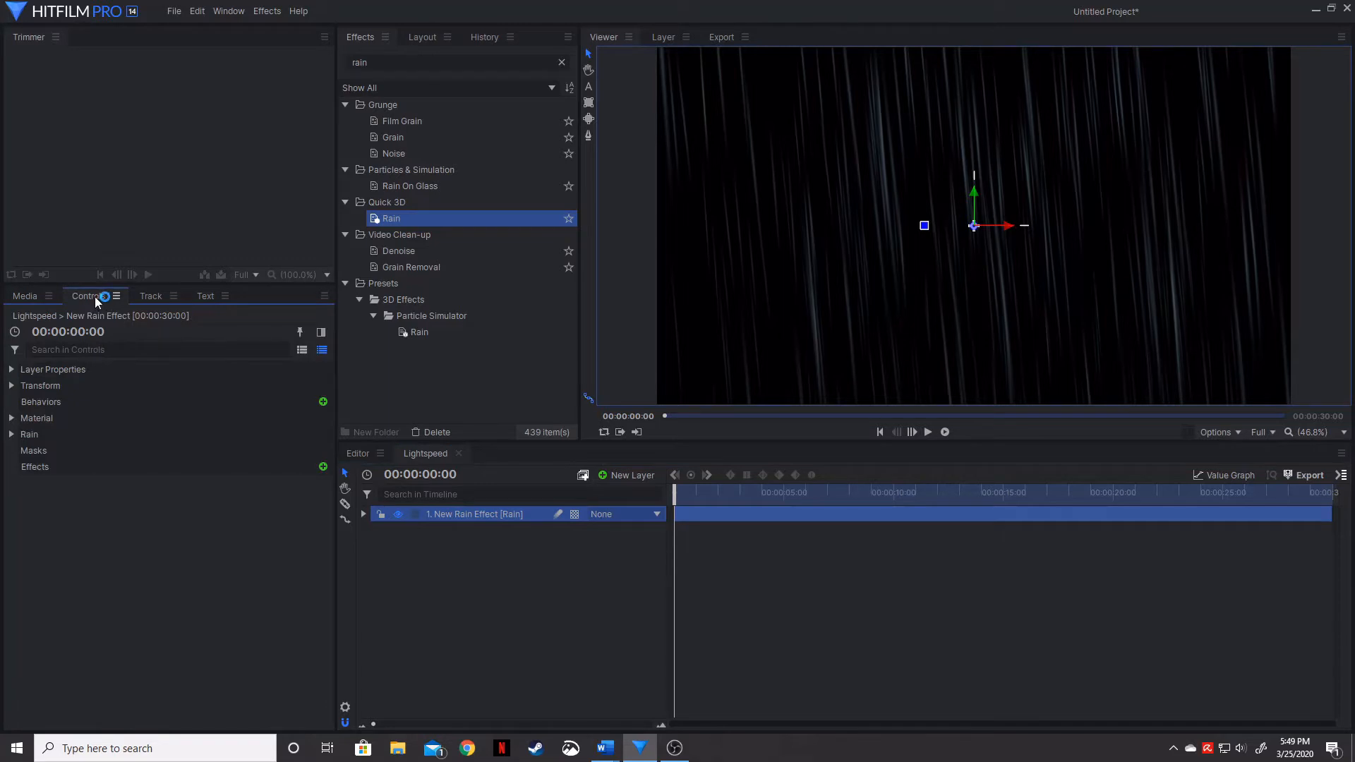
{"action": "left_click", "coordinate": [12, 386]}
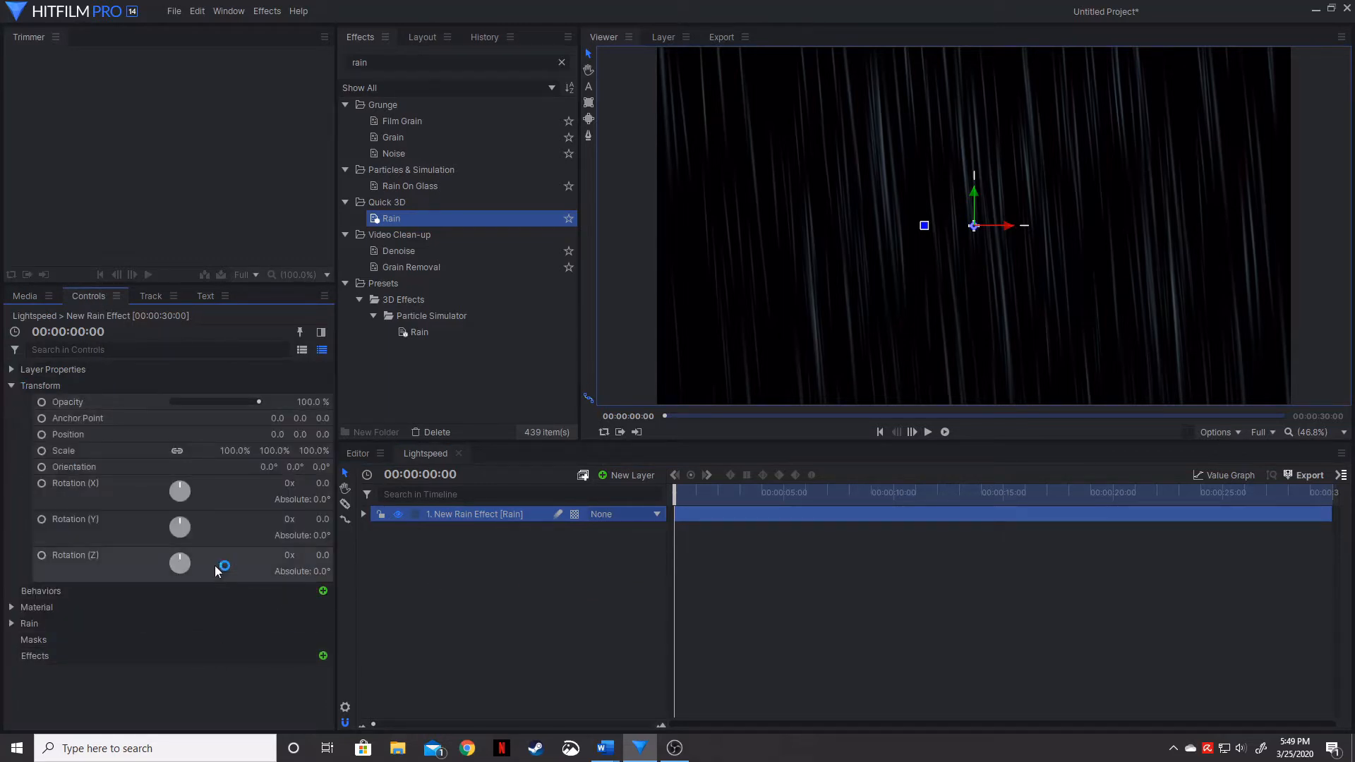
{"action": "left_click", "coordinate": [68, 434]}
{"action": "type", "text": "90"}
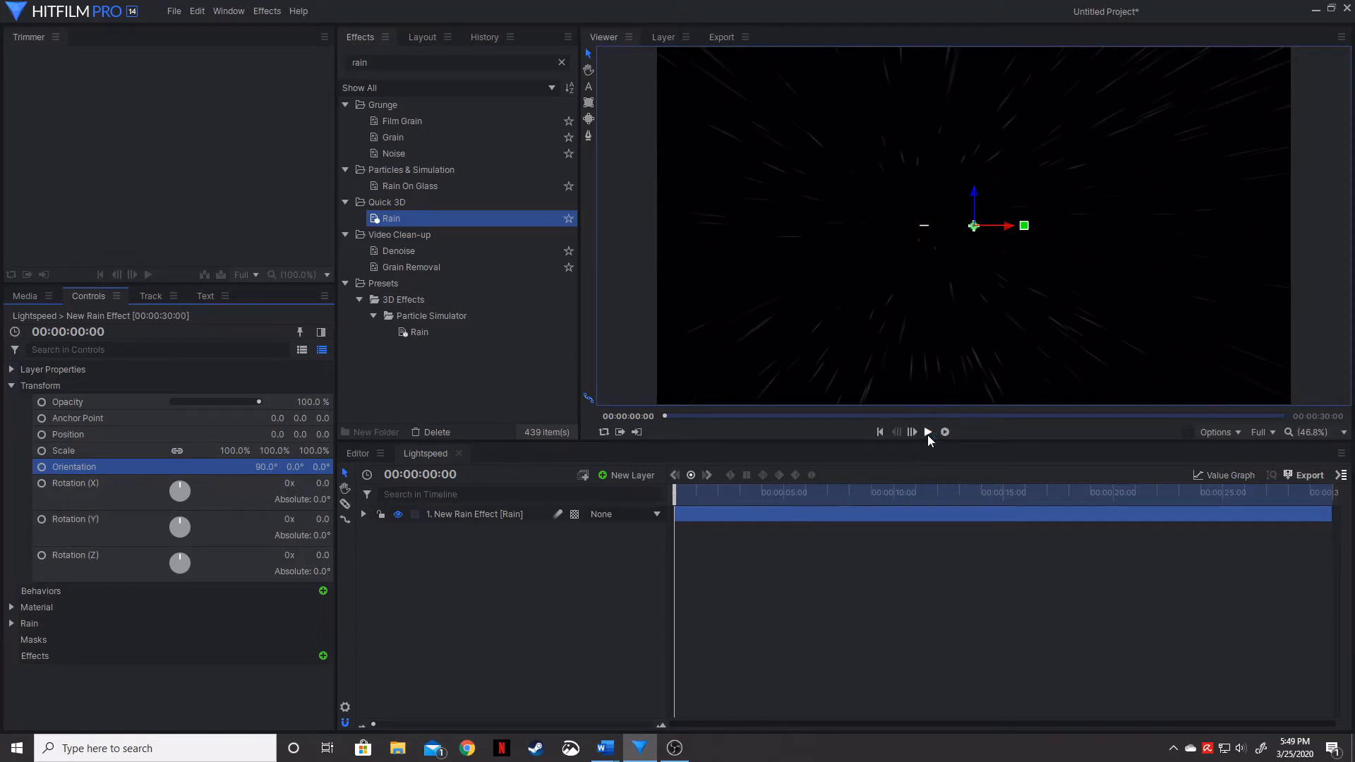
{"action": "left_click", "coordinate": [927, 432]}
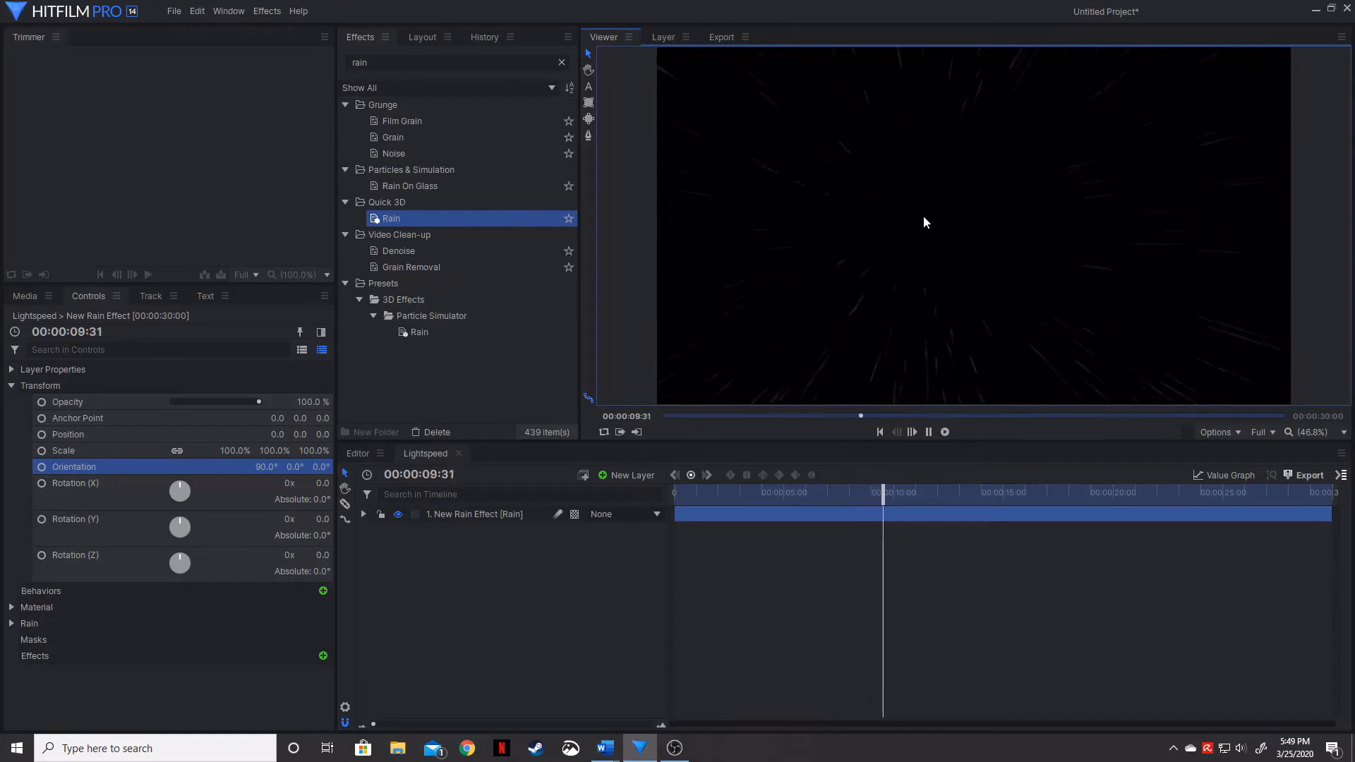
{"action": "left_click", "coordinate": [921, 513]}
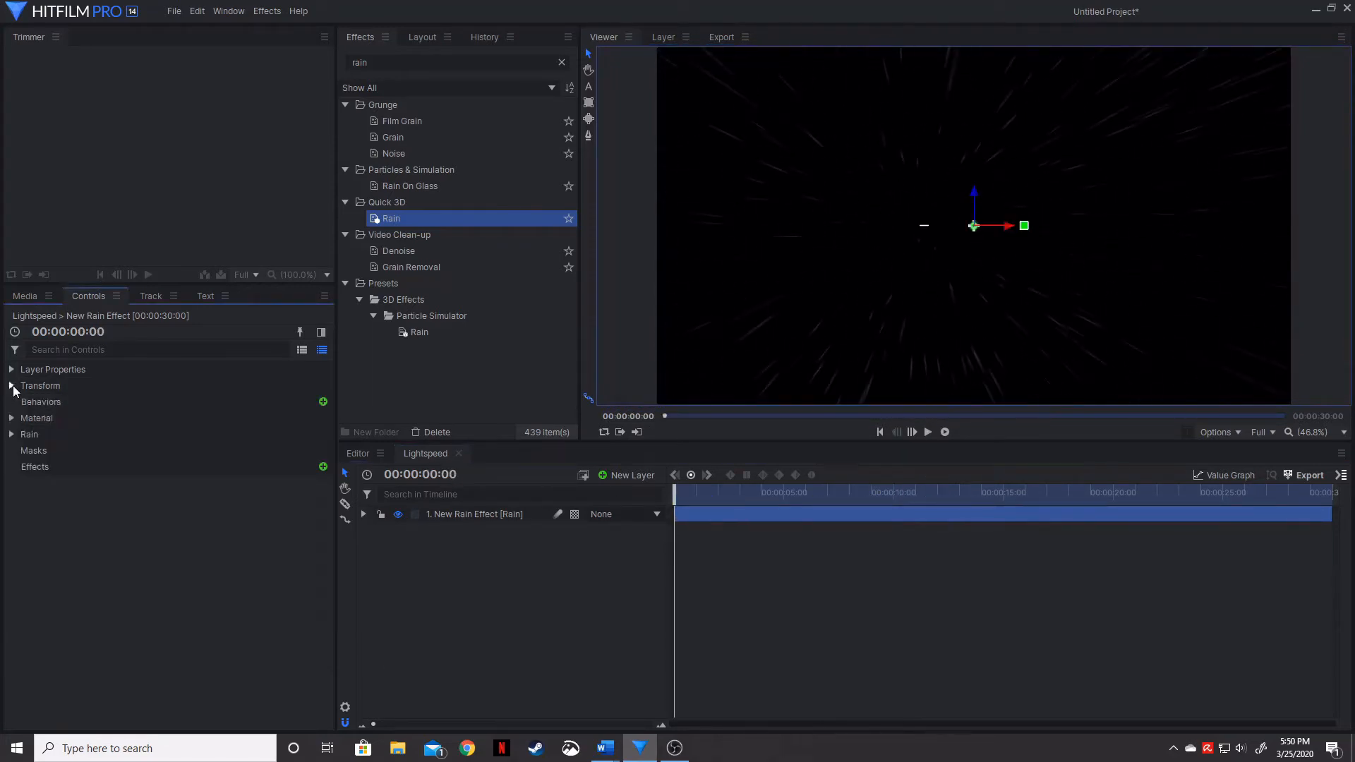
Step: Expand the Rain particle group, replay the shot from the start, and reopen Rain settings
{"action": "left_click", "coordinate": [29, 434]}
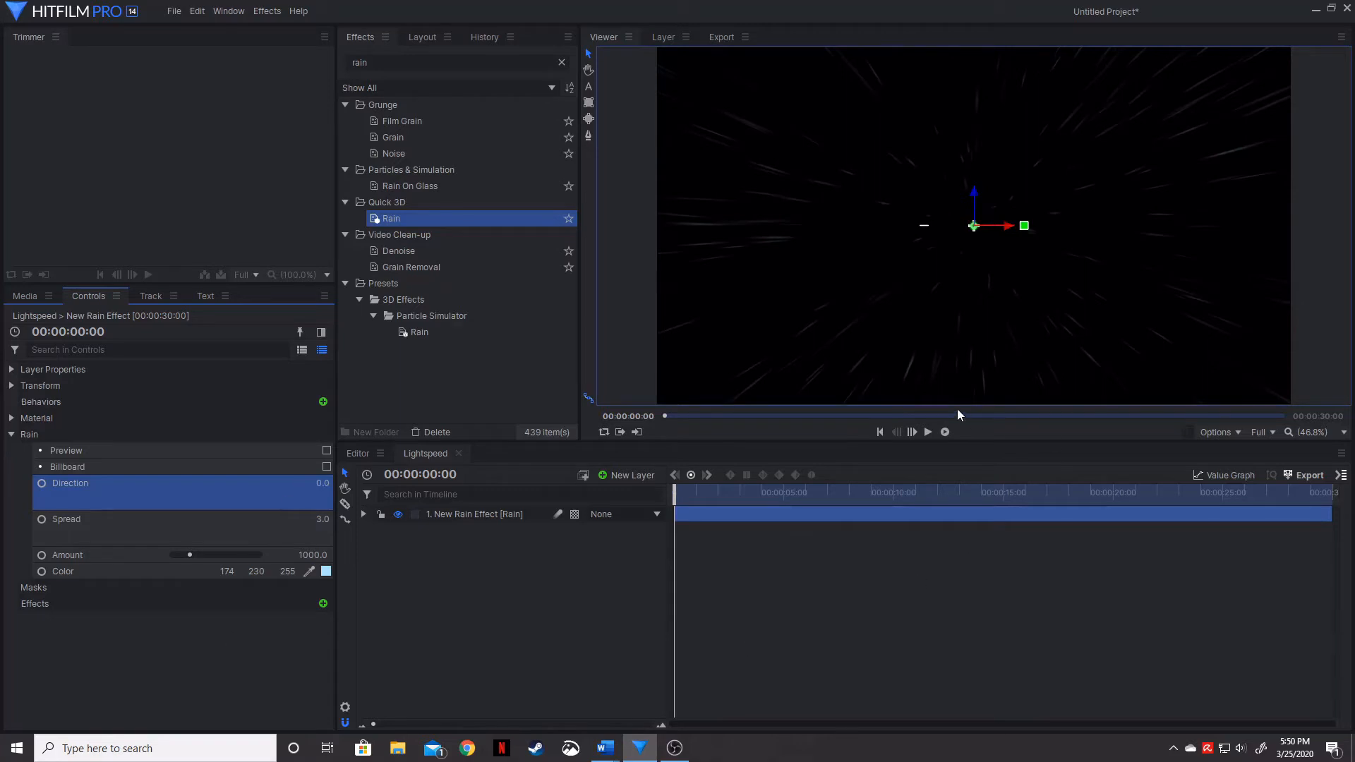
{"action": "left_click", "coordinate": [927, 432]}
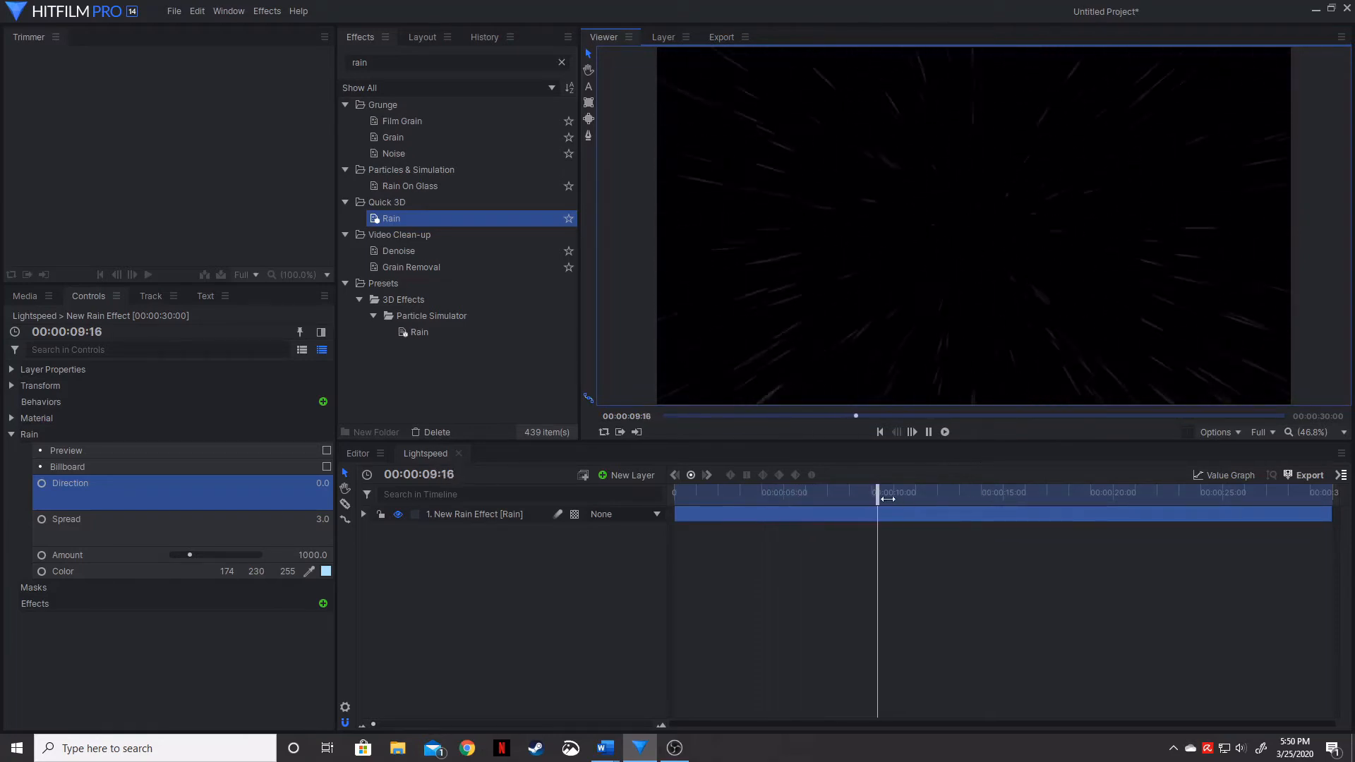
{"action": "left_click", "coordinate": [881, 431]}
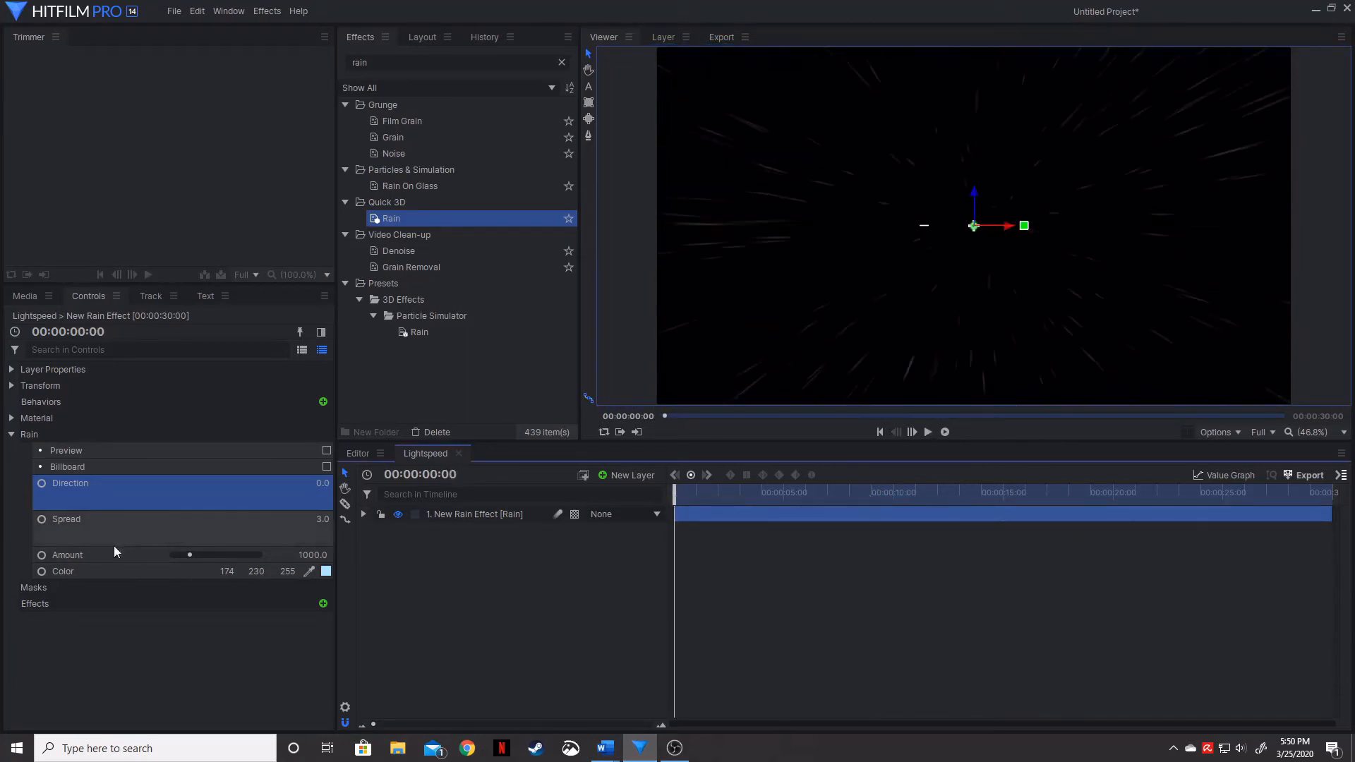
{"action": "left_click", "coordinate": [28, 434]}
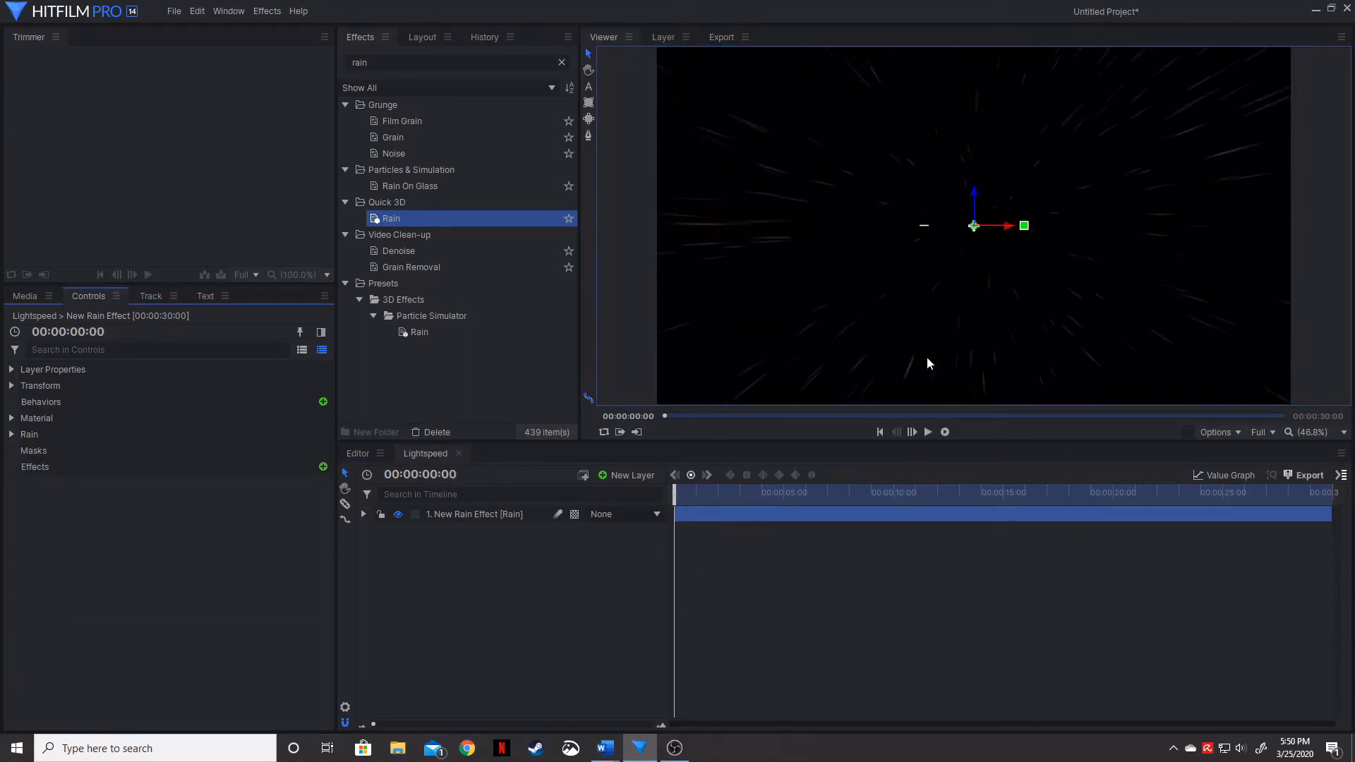
{"action": "left_click", "coordinate": [12, 435]}
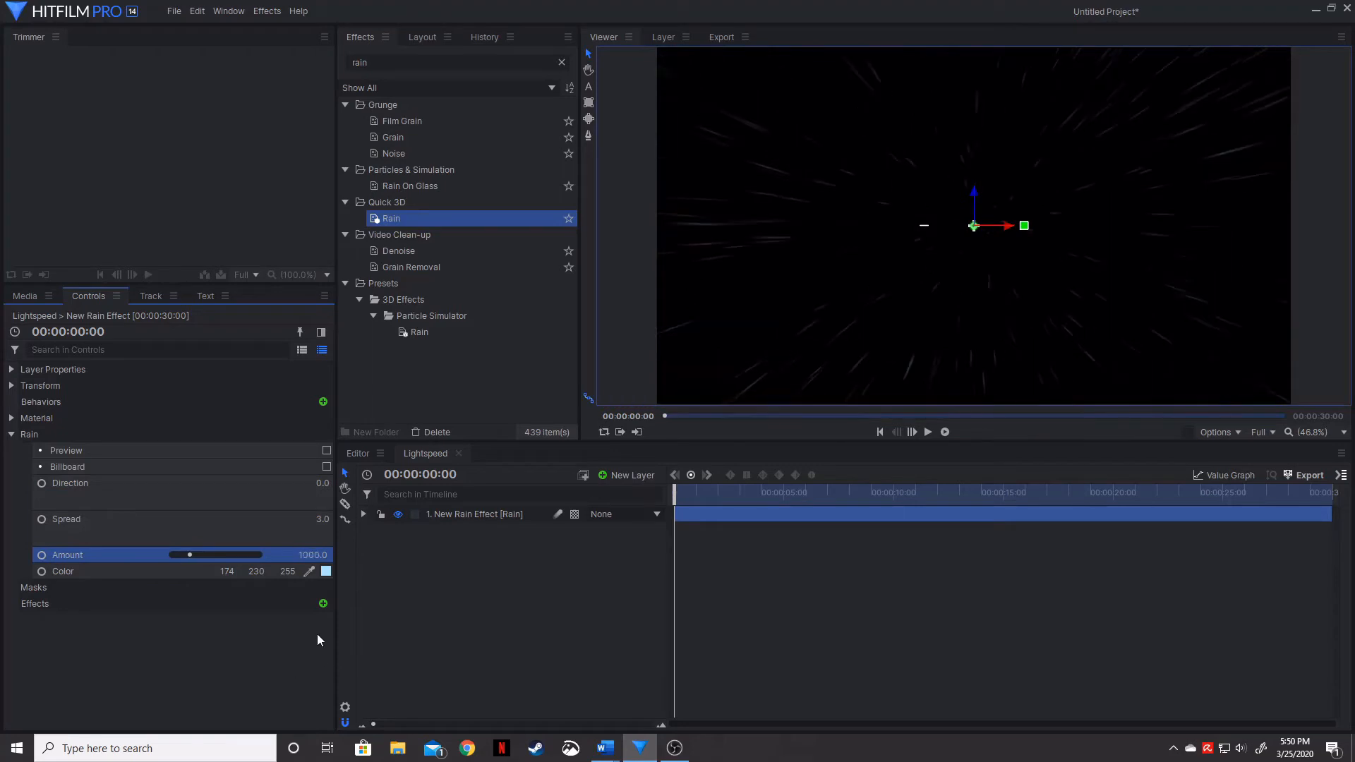
Step: Set the Rain colour to white, Amount to 2000, and play the denser streaks
{"action": "left_click", "coordinate": [326, 571]}
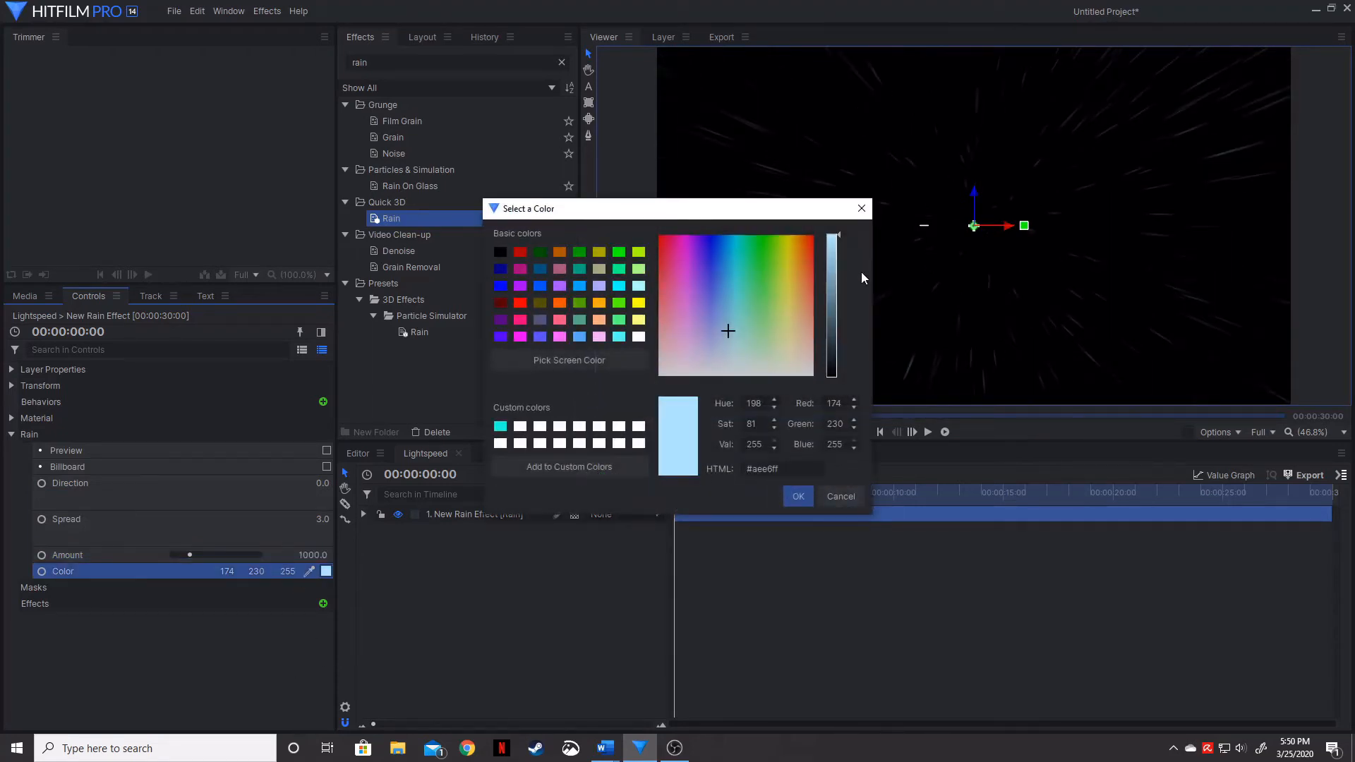
{"action": "left_click", "coordinate": [731, 380]}
{"action": "type", "text": "blur"}
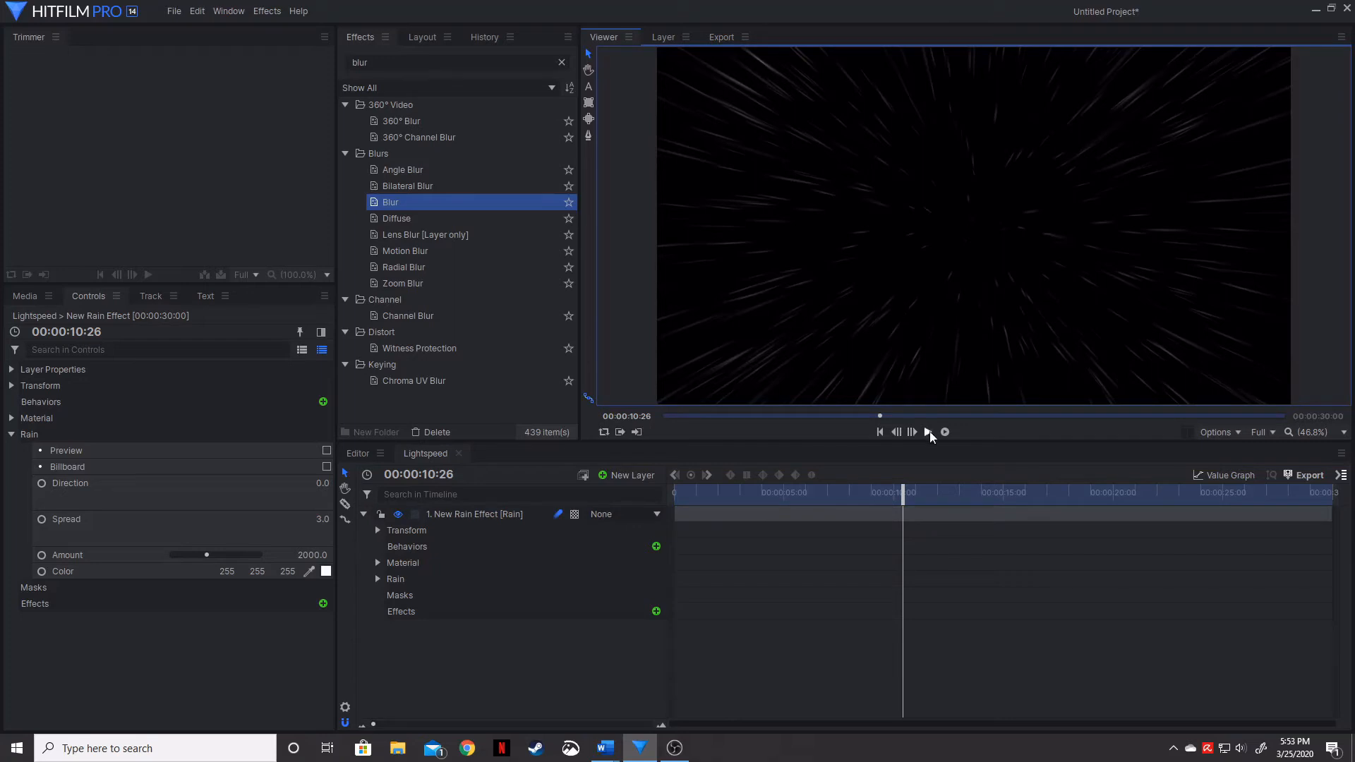
{"action": "left_click", "coordinate": [928, 431]}
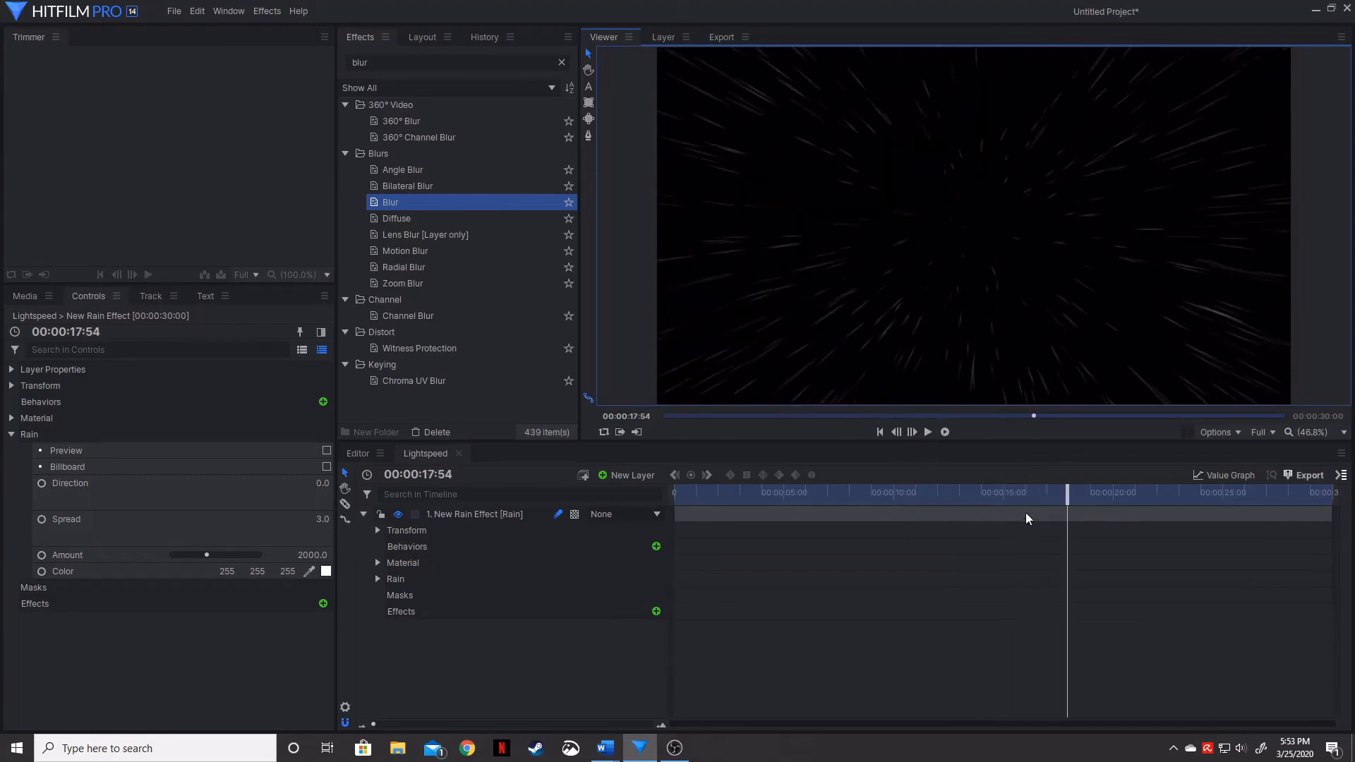
Step: Set Rain Spread to 0.0 and scrub the playhead to check straighter streaks
{"action": "left_click", "coordinate": [880, 431]}
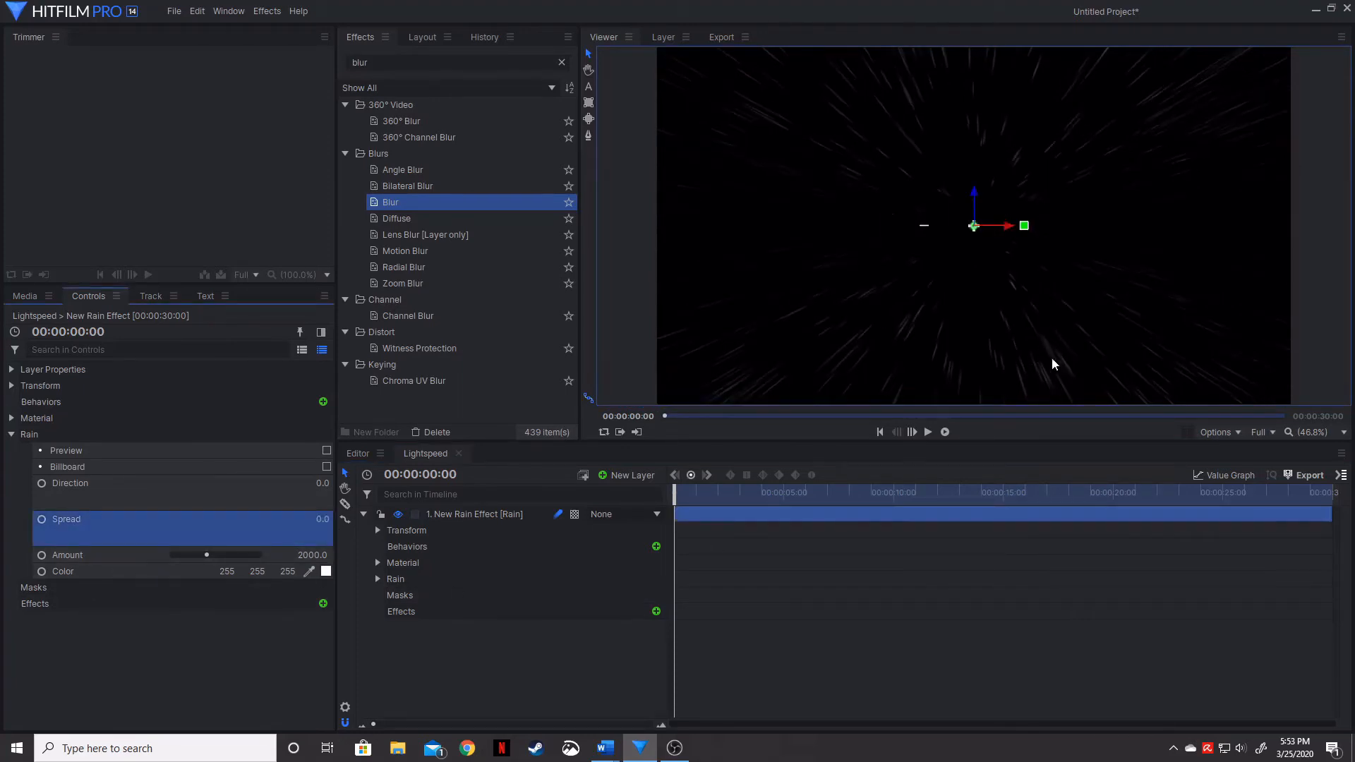
{"action": "left_click", "coordinate": [927, 431]}
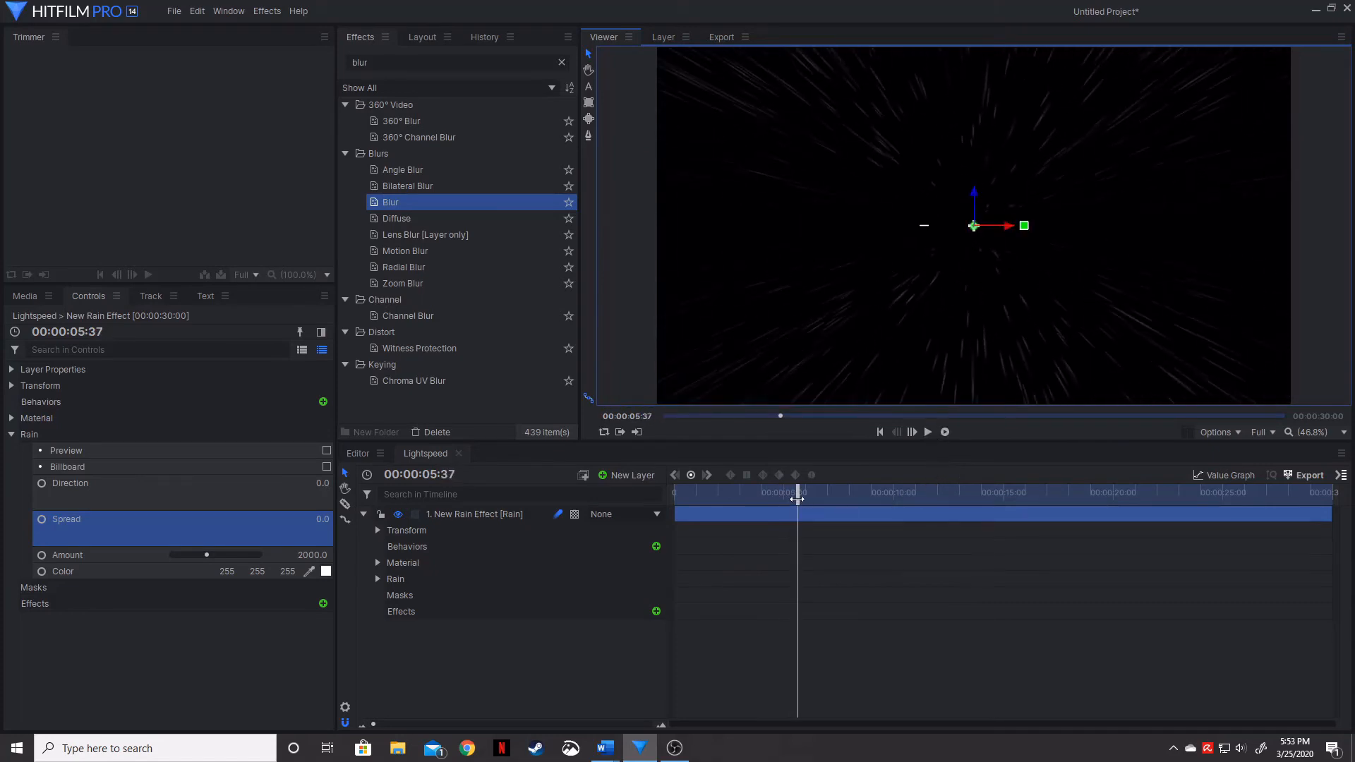
{"action": "left_click", "coordinate": [879, 431]}
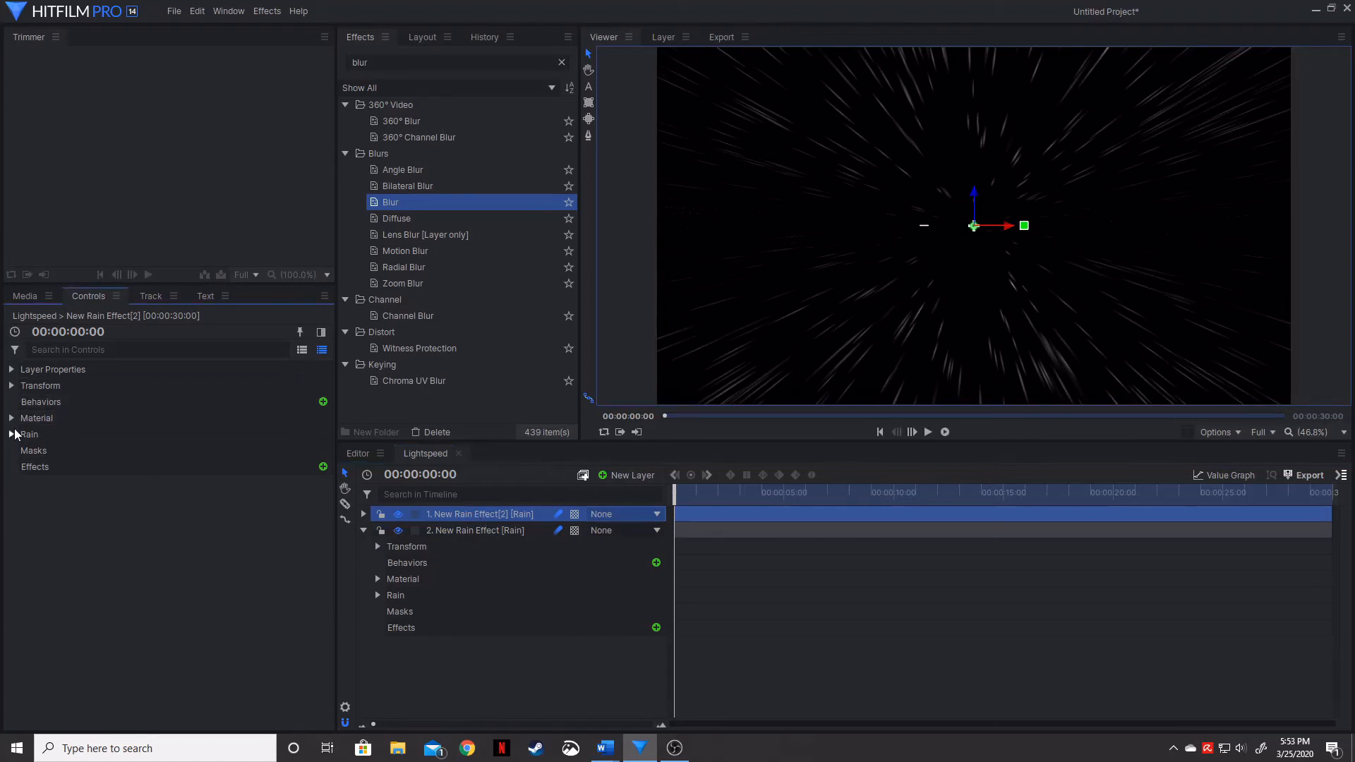
Step: Set the duplicated rain layer's Orientation Y to 90° and play the combined starfield
{"action": "left_click", "coordinate": [10, 385]}
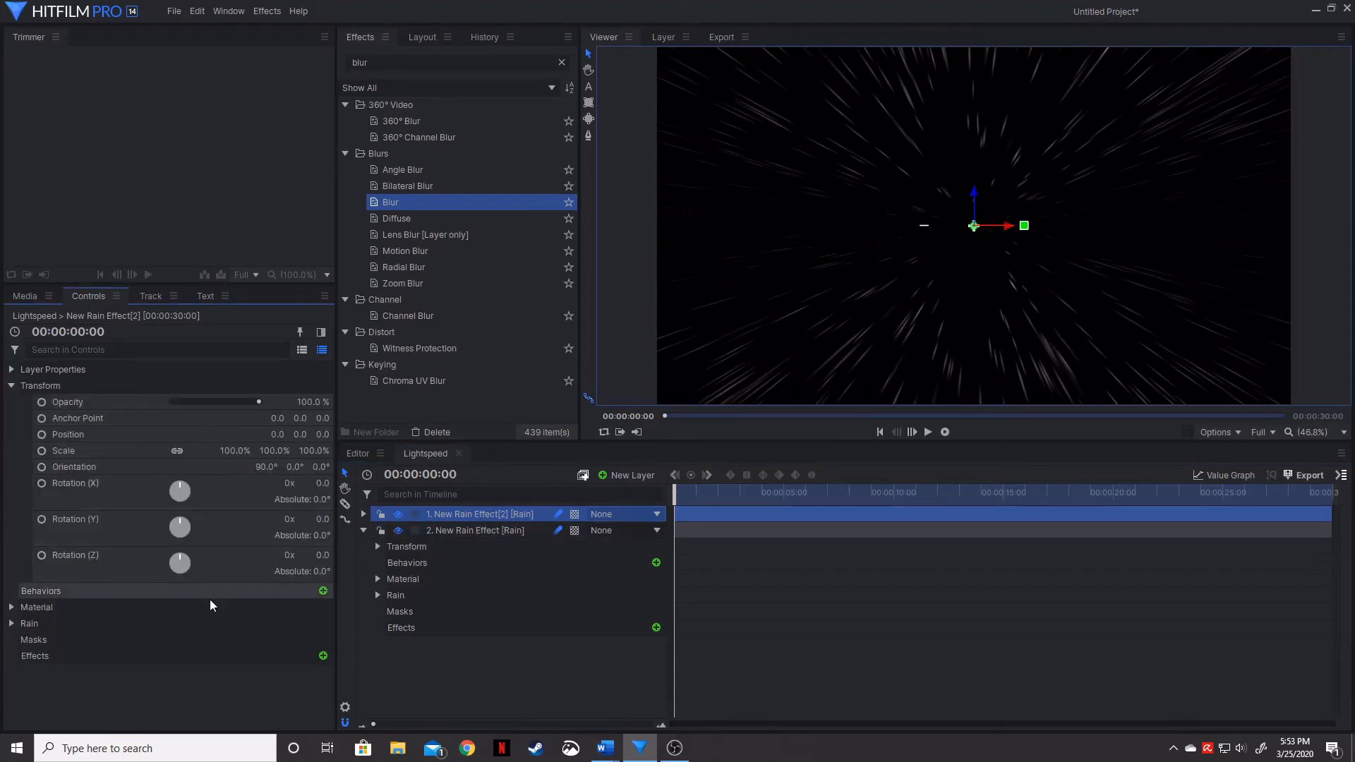
{"action": "mouse_move", "coordinate": [78, 447]}
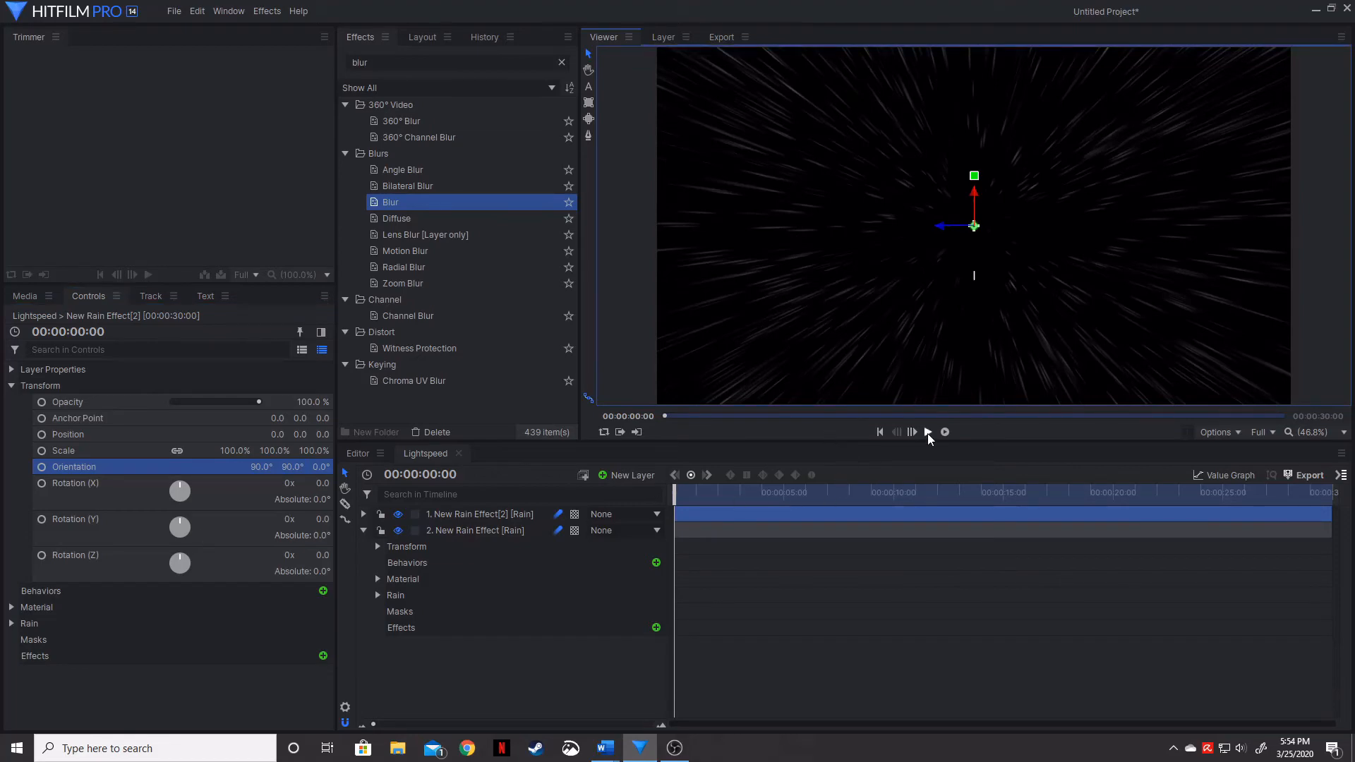
{"action": "left_click", "coordinate": [926, 432]}
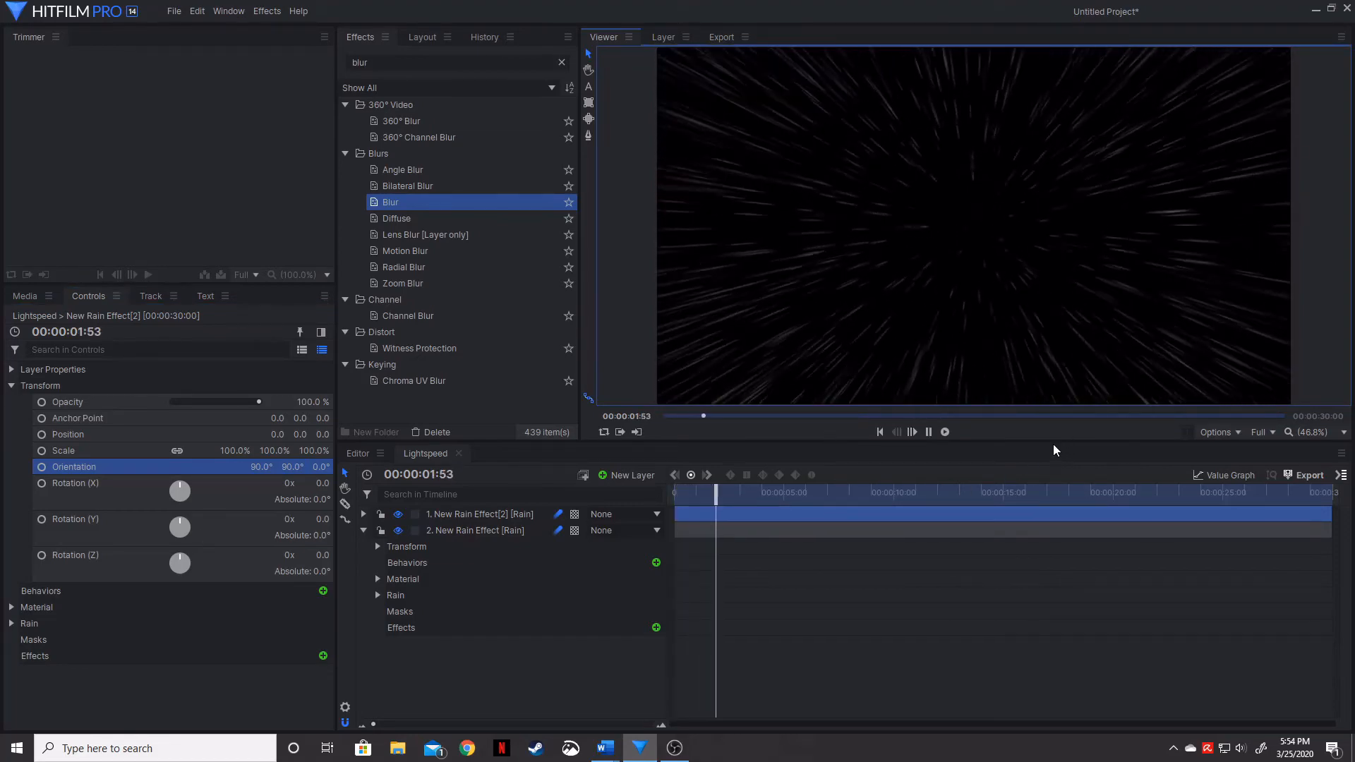